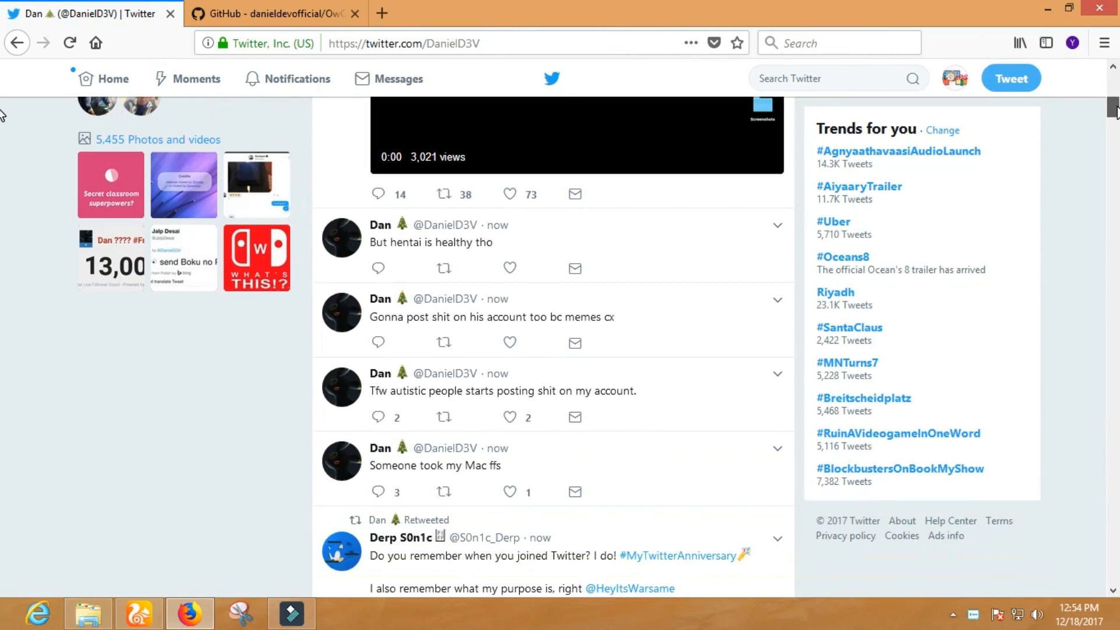
# - Scroll Dan's timeline down to the older tweet with the danield3v.us/Jailbreak.ipa link
pyautogui.scroll(-3)
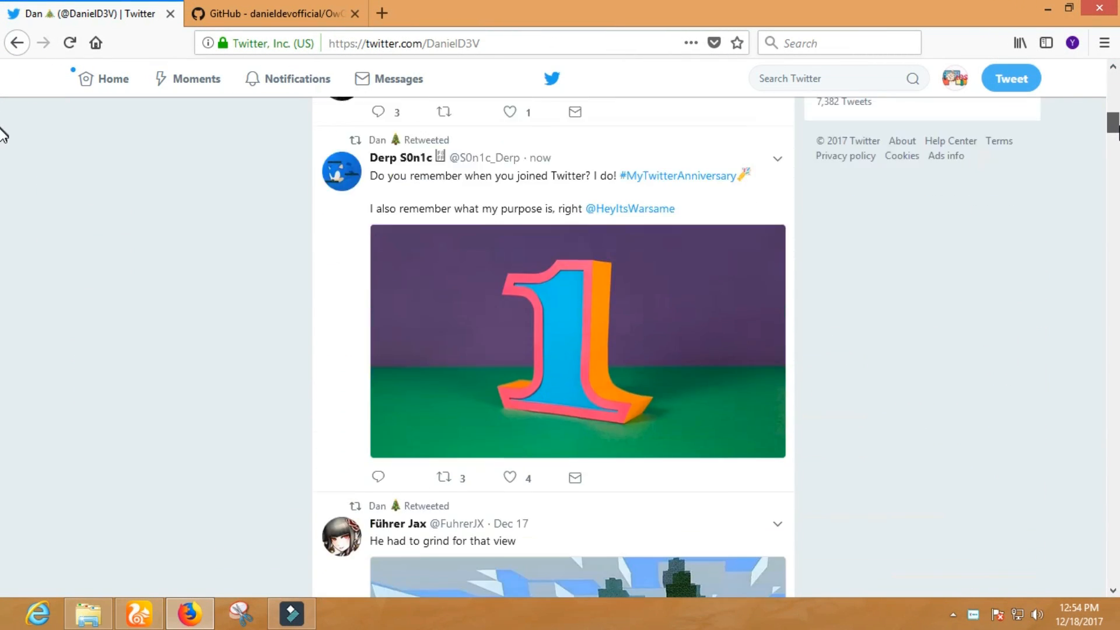
pyautogui.scroll(-3)
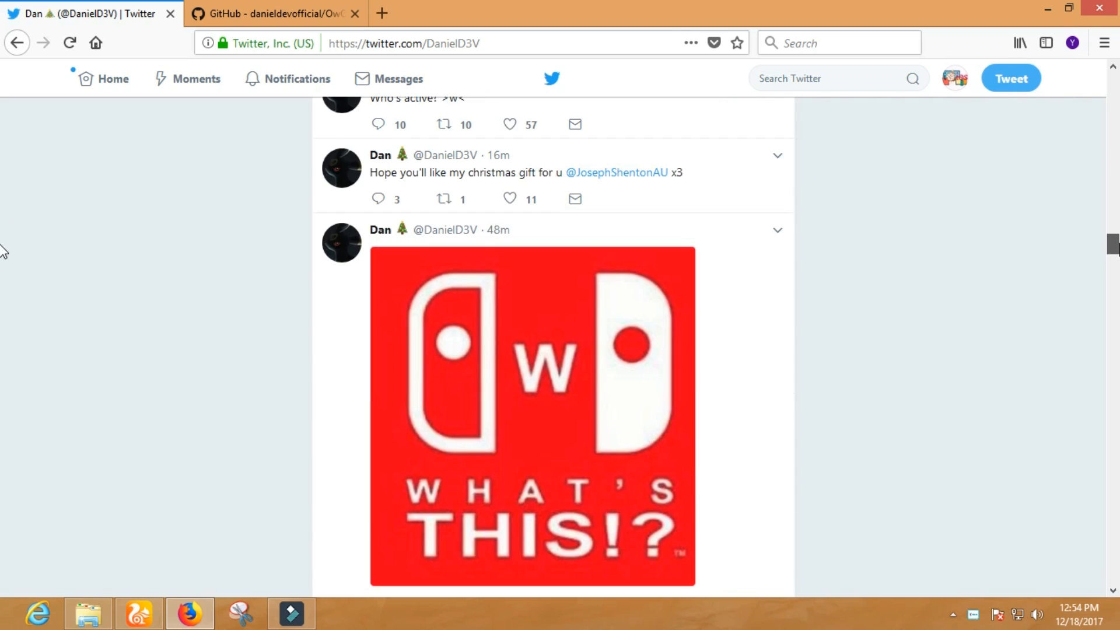
pyautogui.scroll(-3)
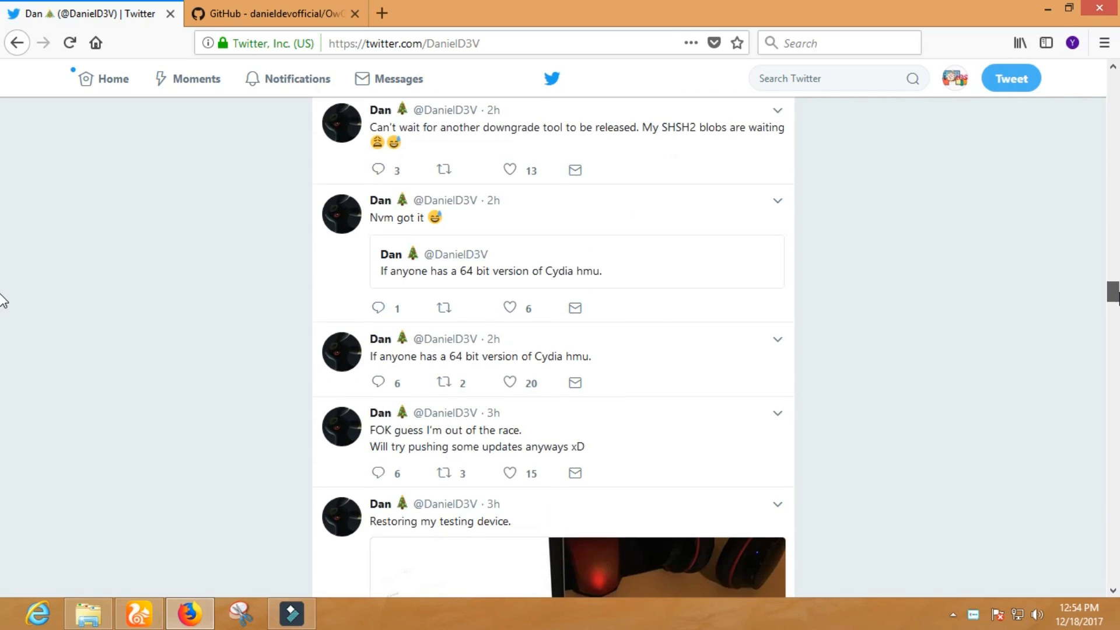
pyautogui.scroll(-3)
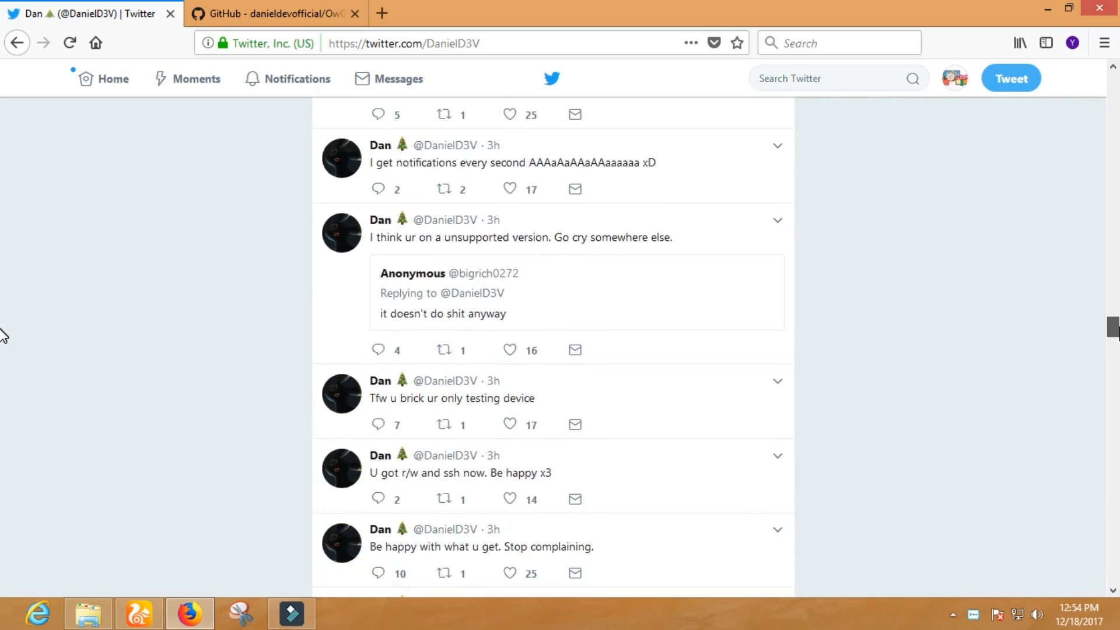
pyautogui.scroll(-3)
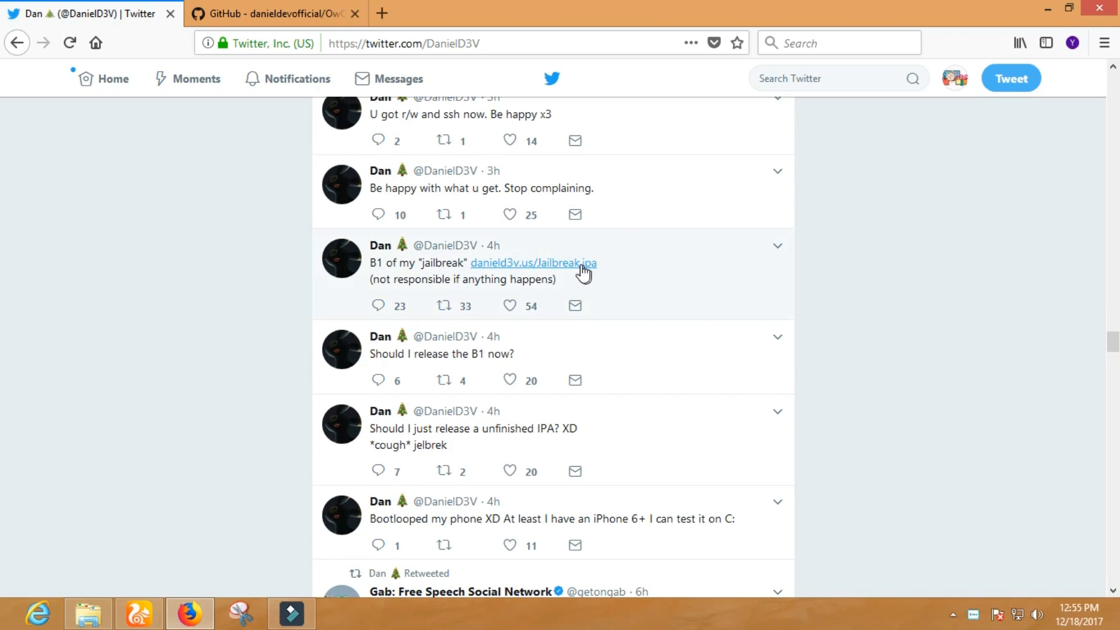
# - Follow the Jailbreak.ipa link, then dismiss the download prompt without saving the file
pyautogui.click(534, 263)
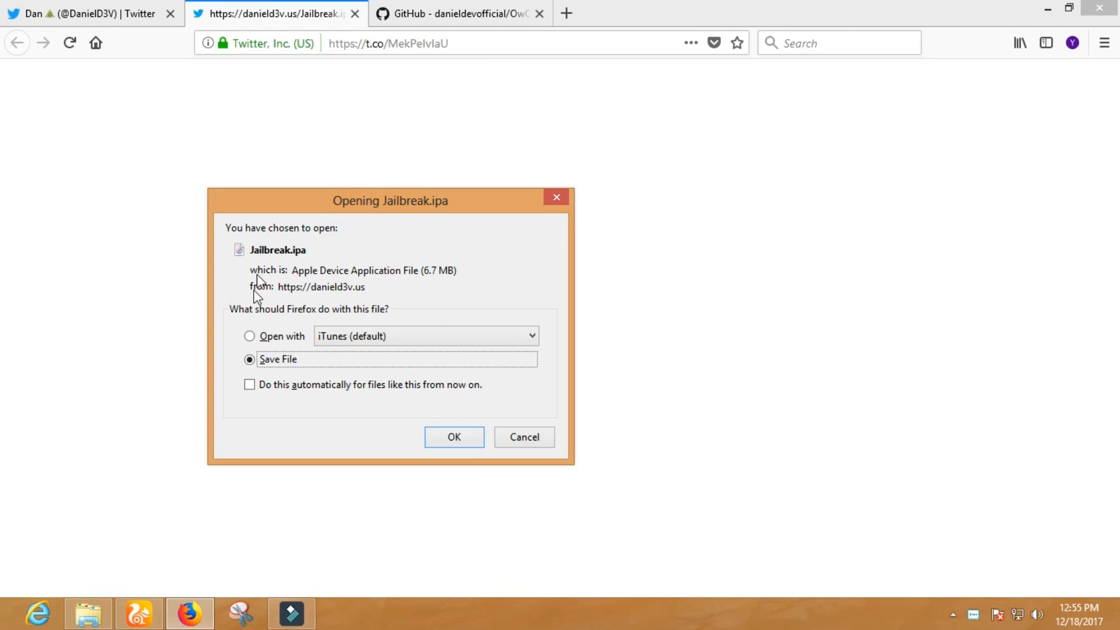
pyautogui.moveTo(390, 201); pyautogui.dragTo(508, 136)
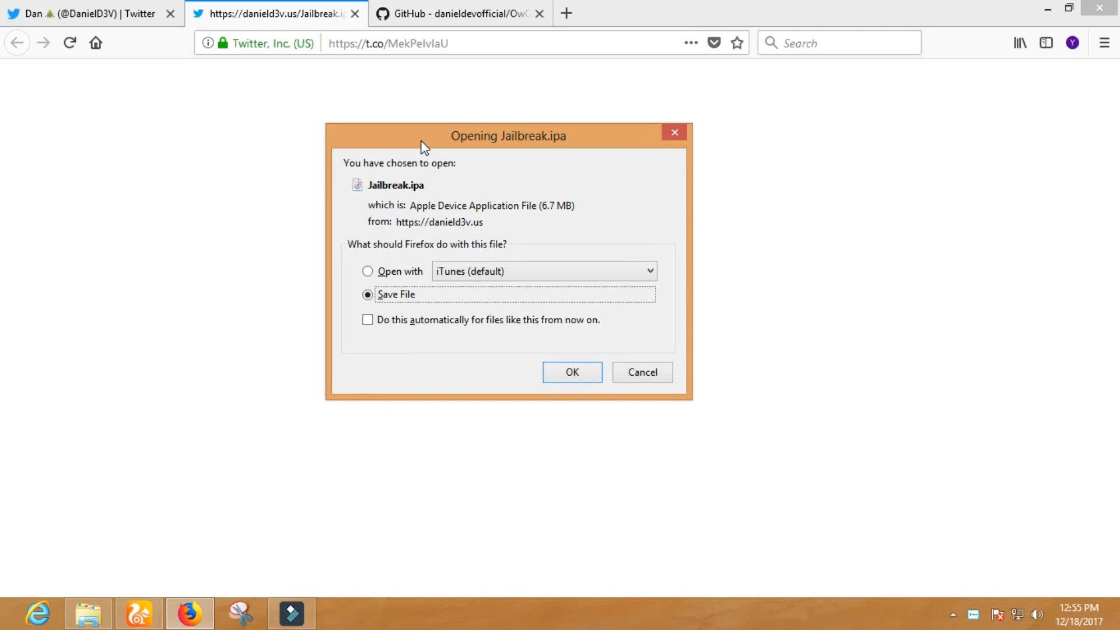
pyautogui.moveTo(536, 241)
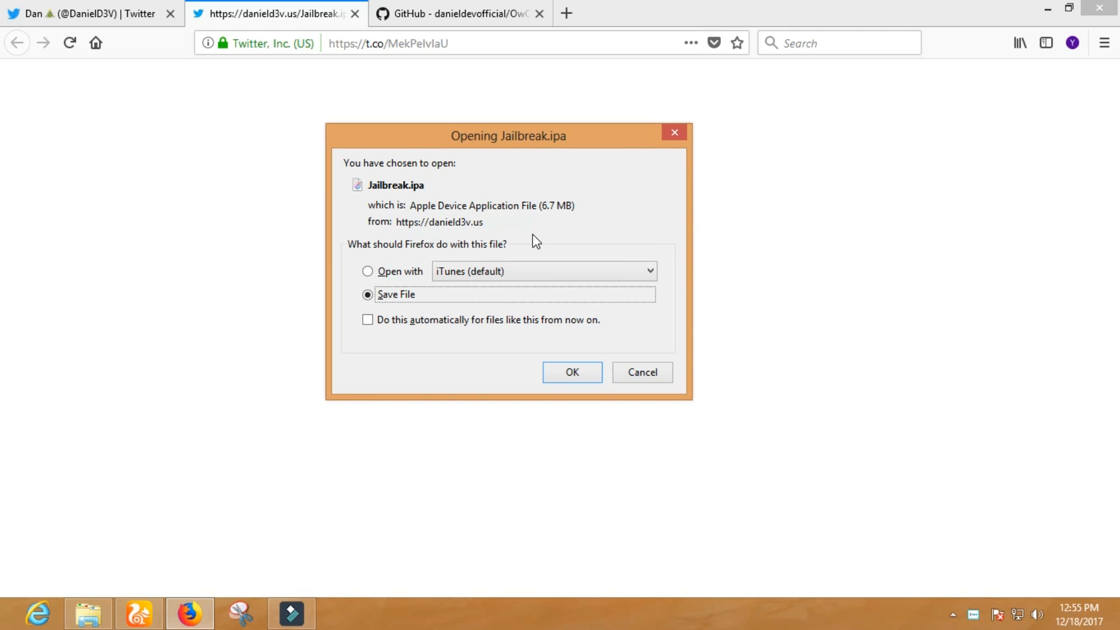
pyautogui.moveTo(674, 132)
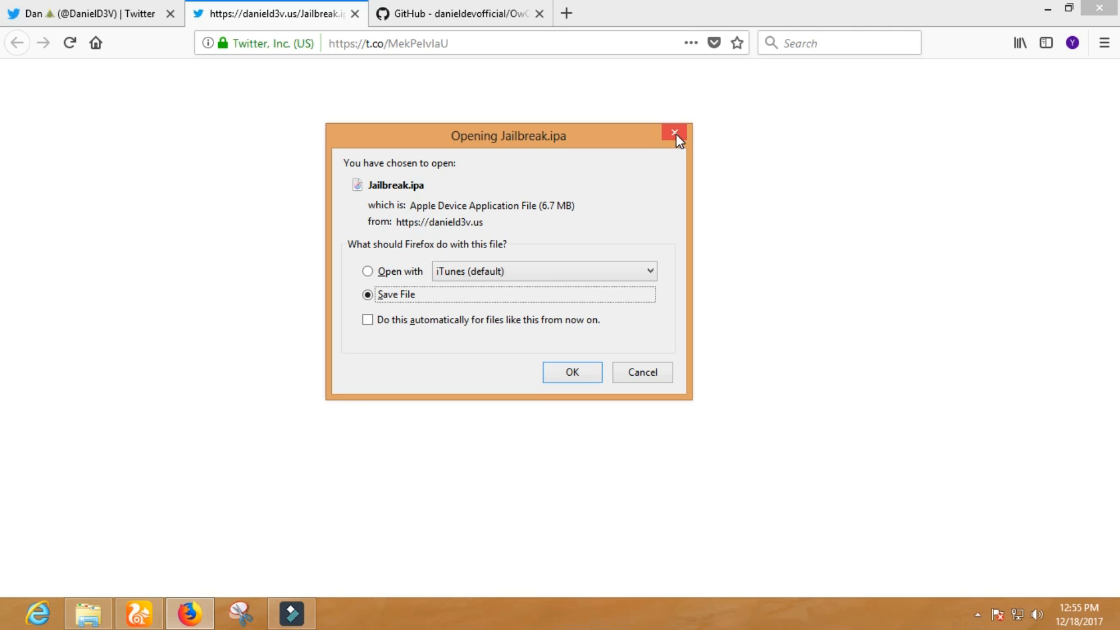
pyautogui.click(674, 133)
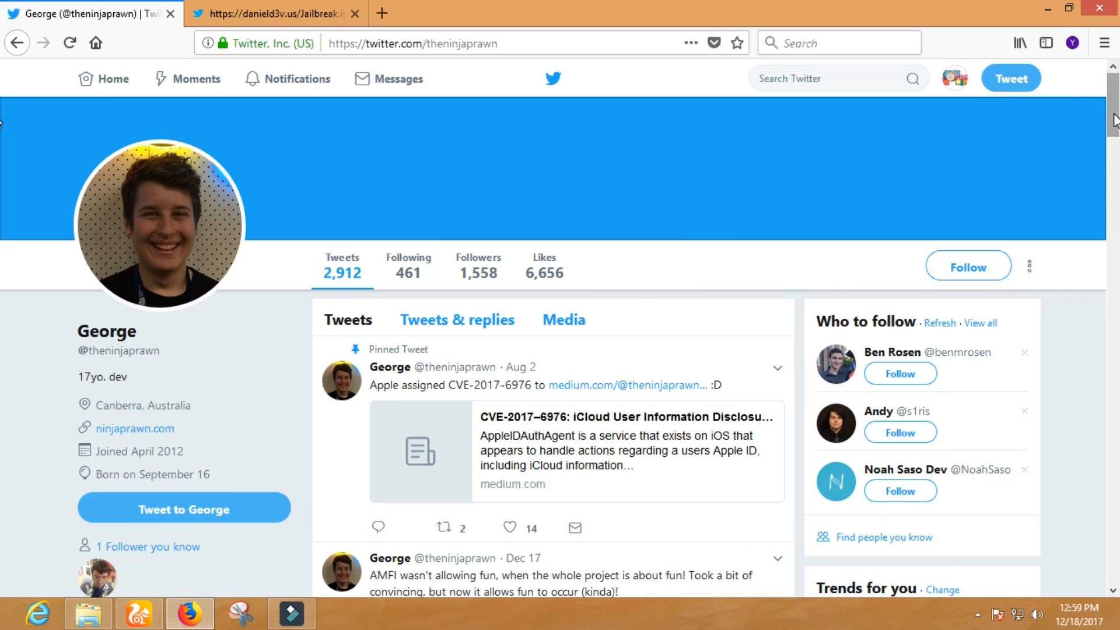
# - From George's timeline, go to the ninjaprawn/async_awake-fun GitHub repository card
pyautogui.scroll(-3)
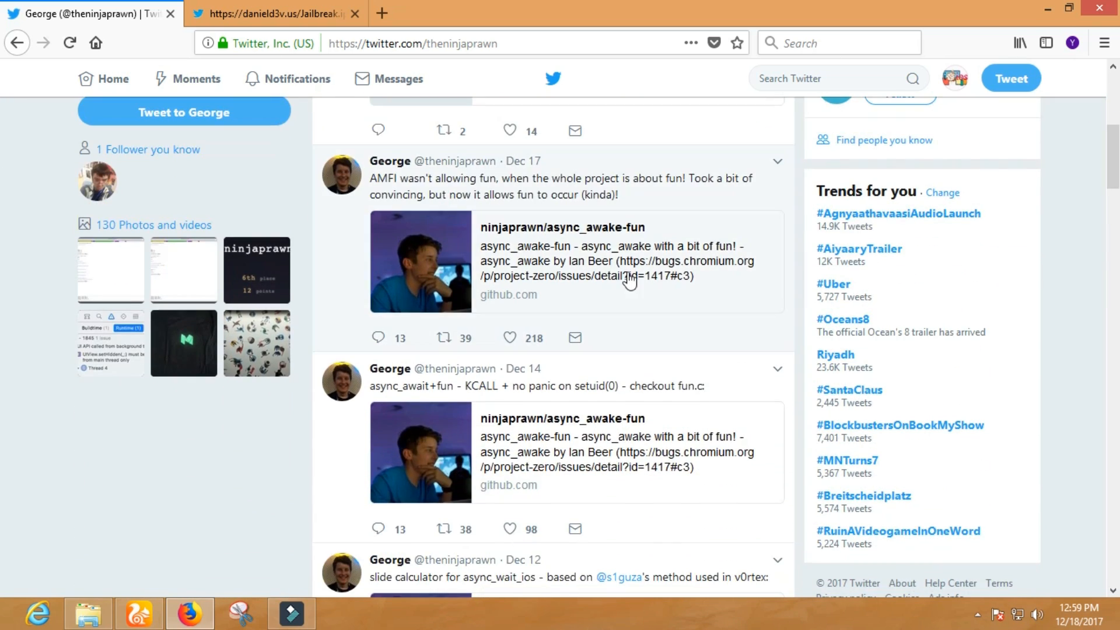
pyautogui.click(562, 226)
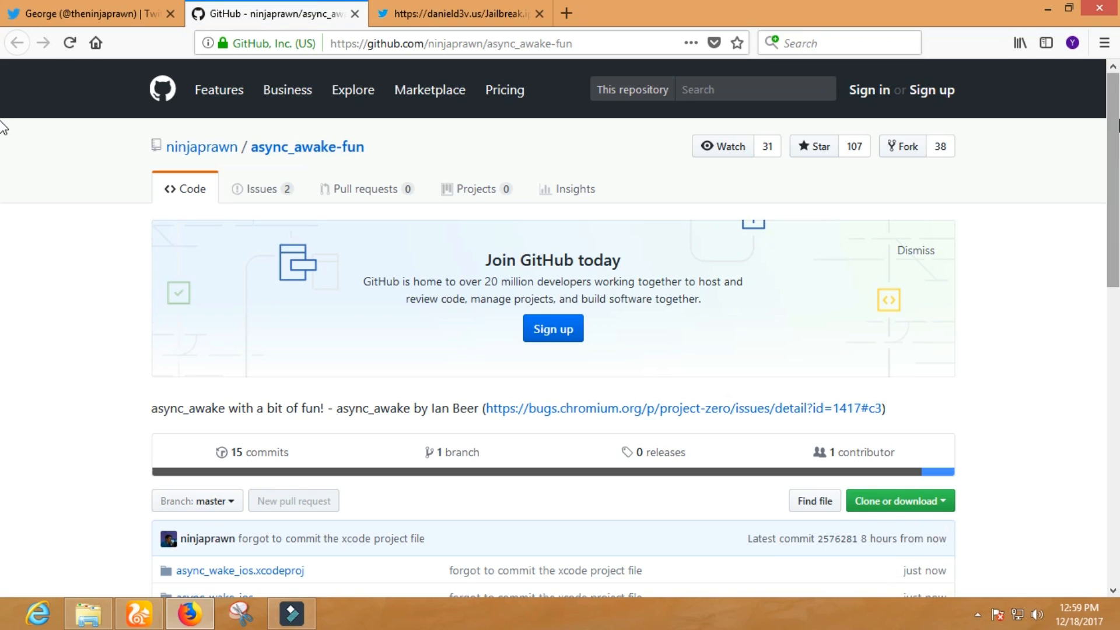
# - Scroll past the file list and read the README's implemented and planned features
pyautogui.scroll(-3)
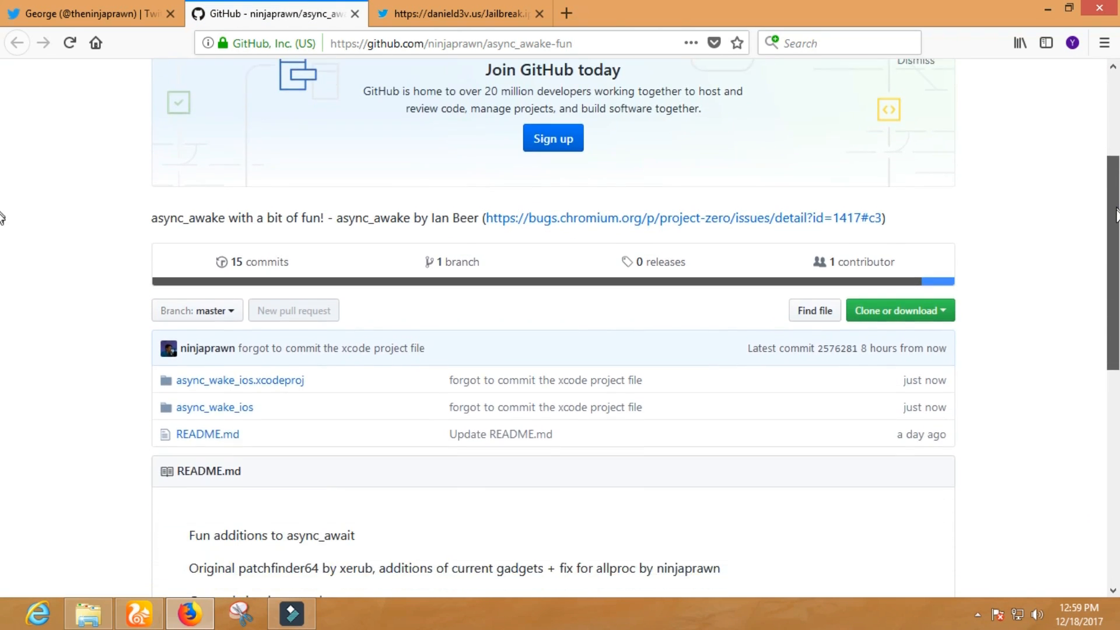
pyautogui.scroll(-3)
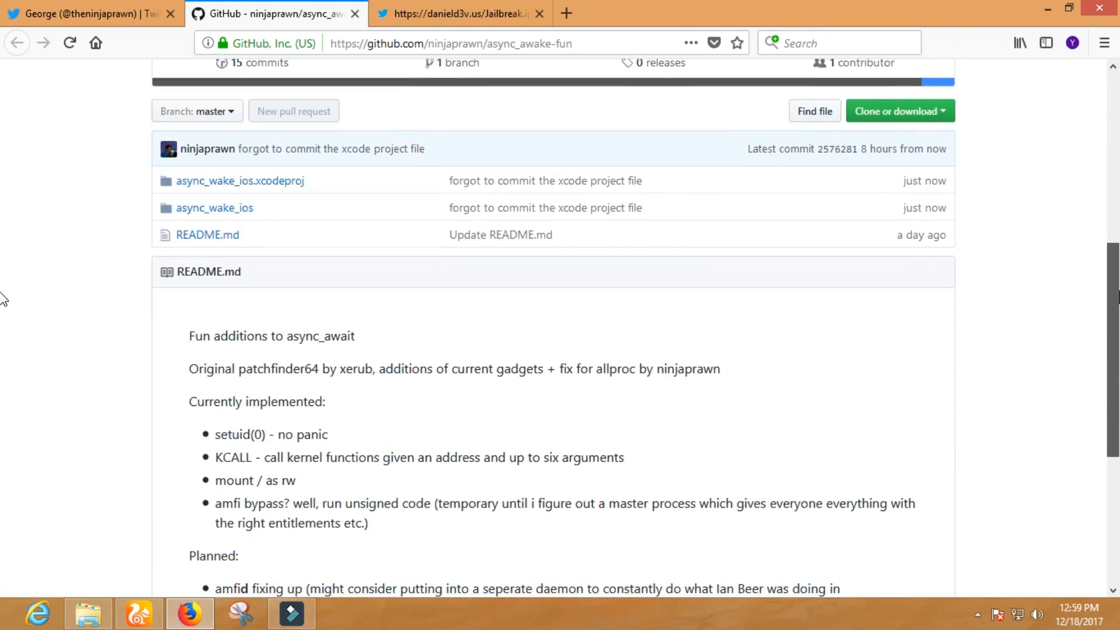
pyautogui.scroll(-3)
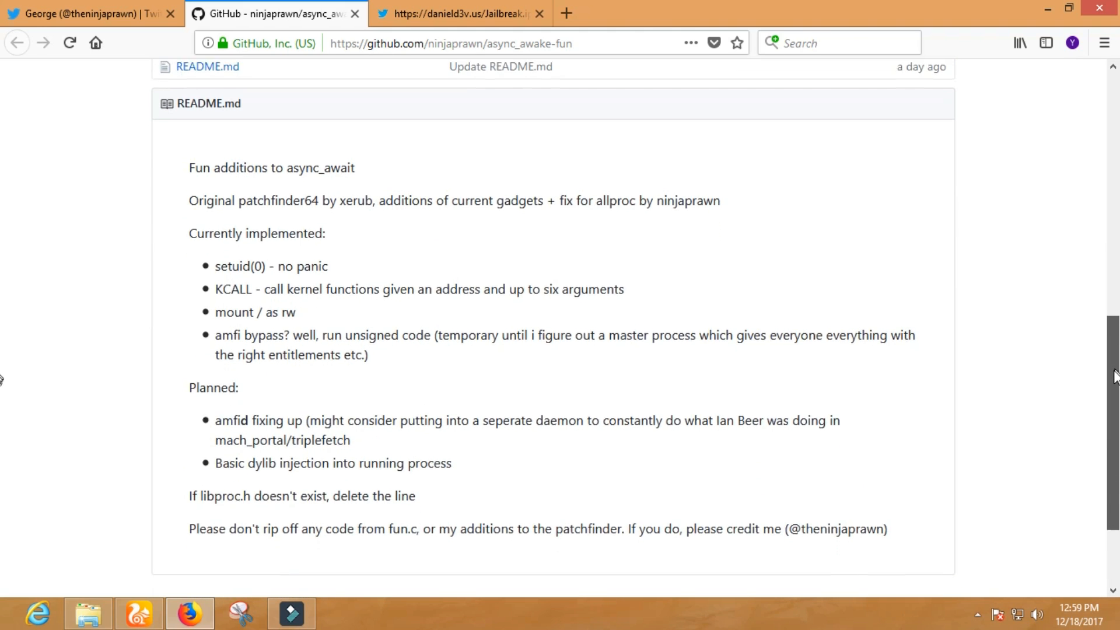
pyautogui.scroll(-3)
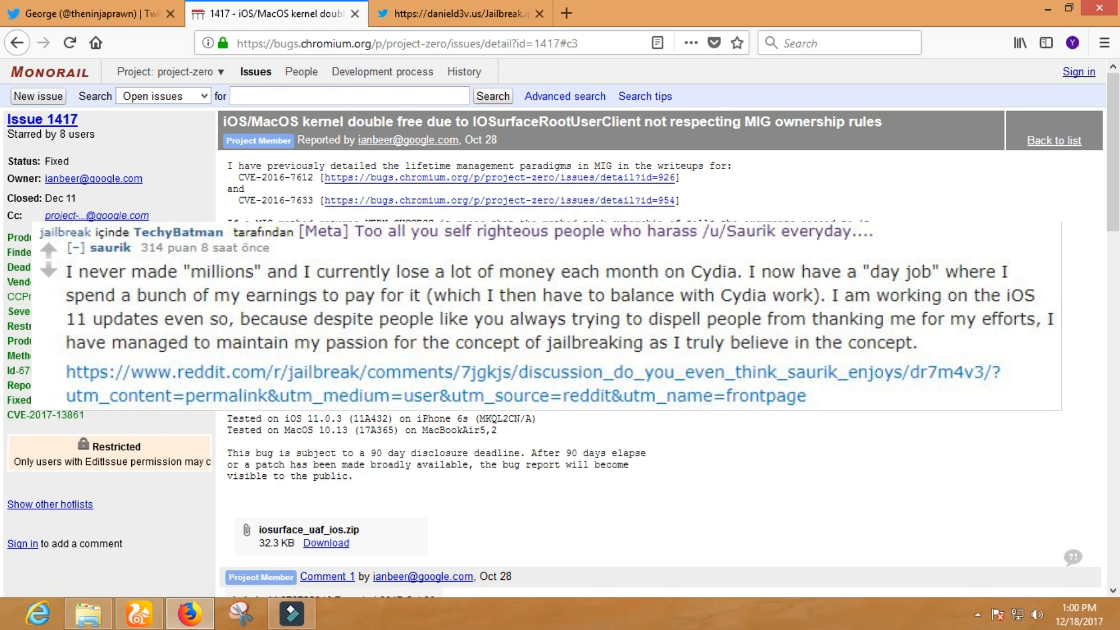
# - Read Issue 1417's attachments and comment thread down through Comment 15
pyautogui.scroll(-3)
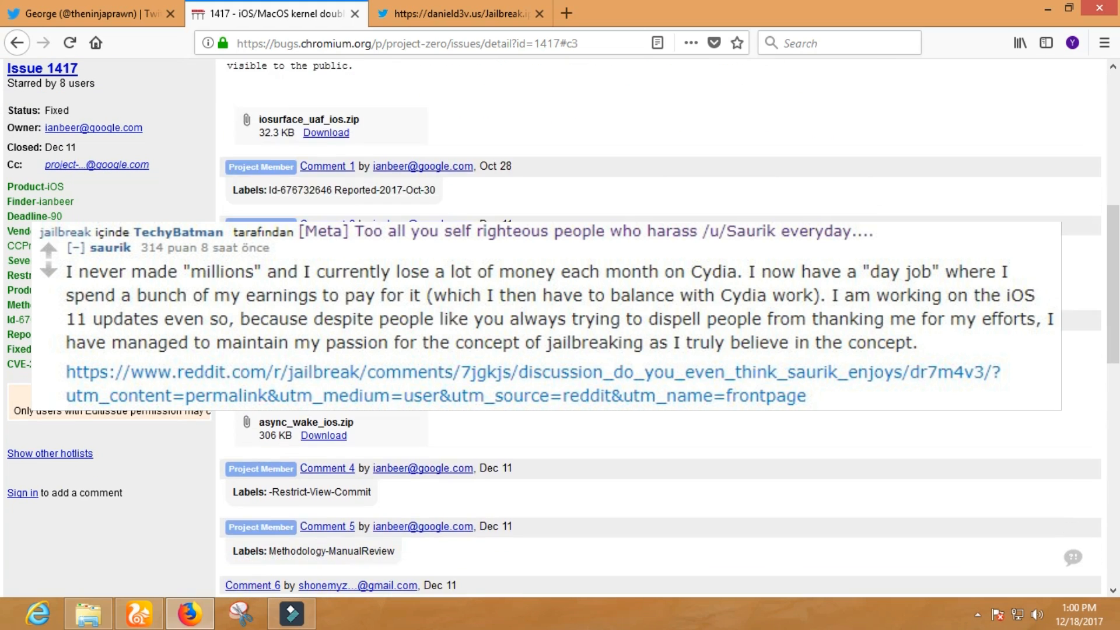
pyautogui.scroll(-3)
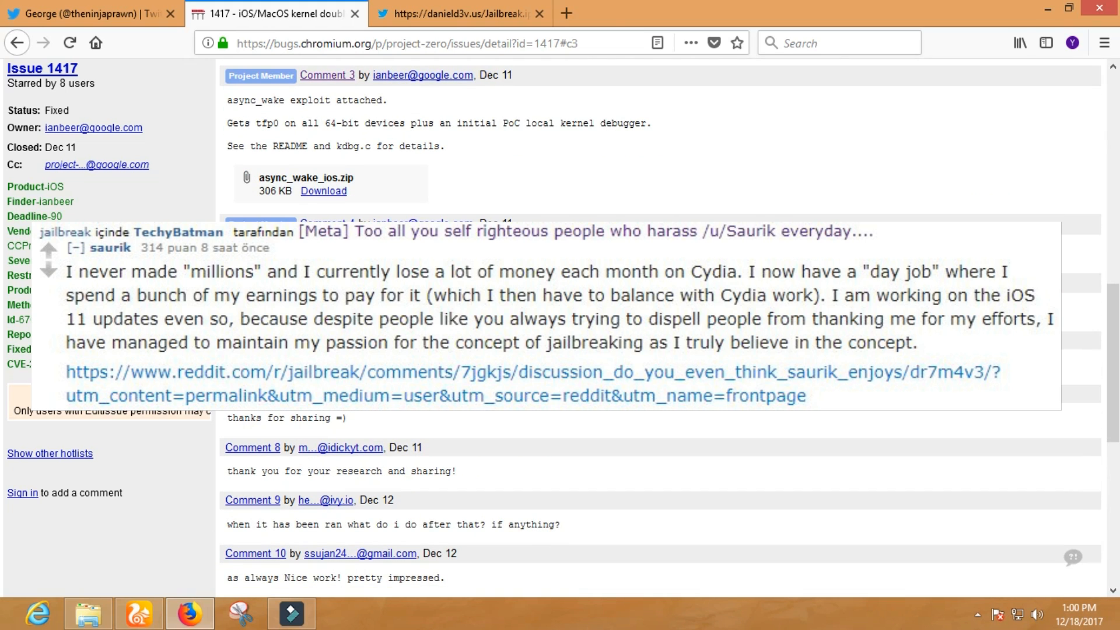
pyautogui.scroll(-3)
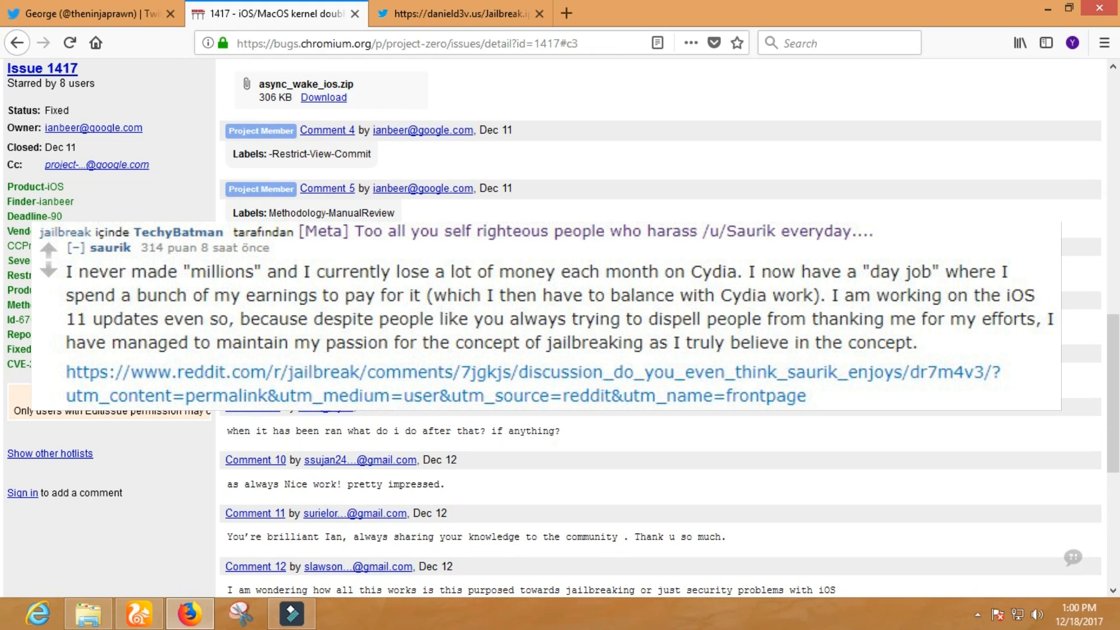
pyautogui.scroll(-3)
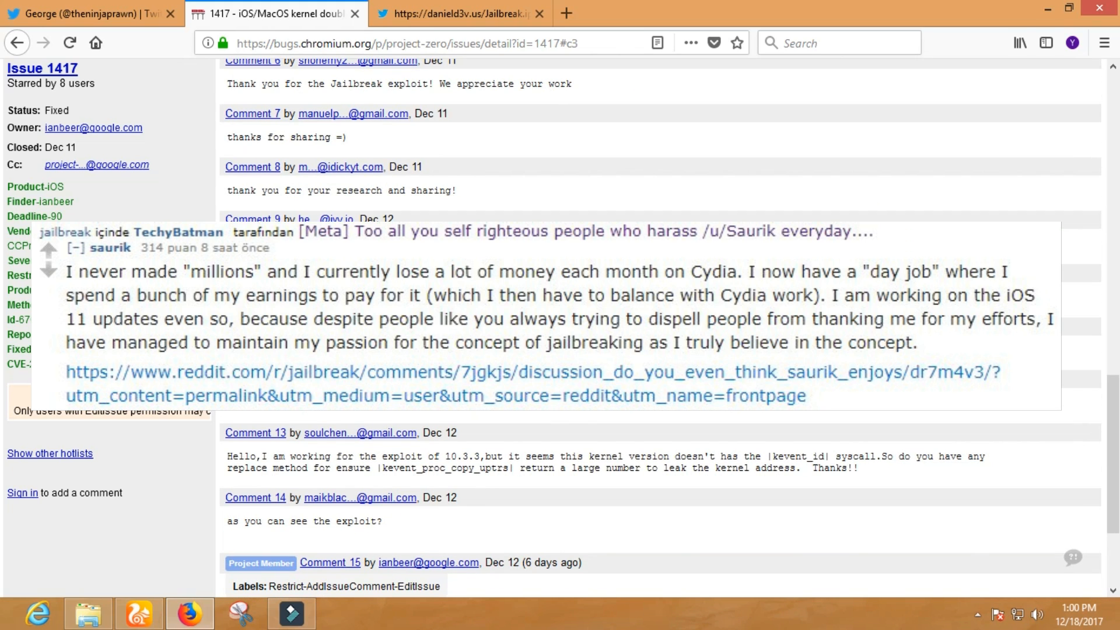
pyautogui.scroll(-3)
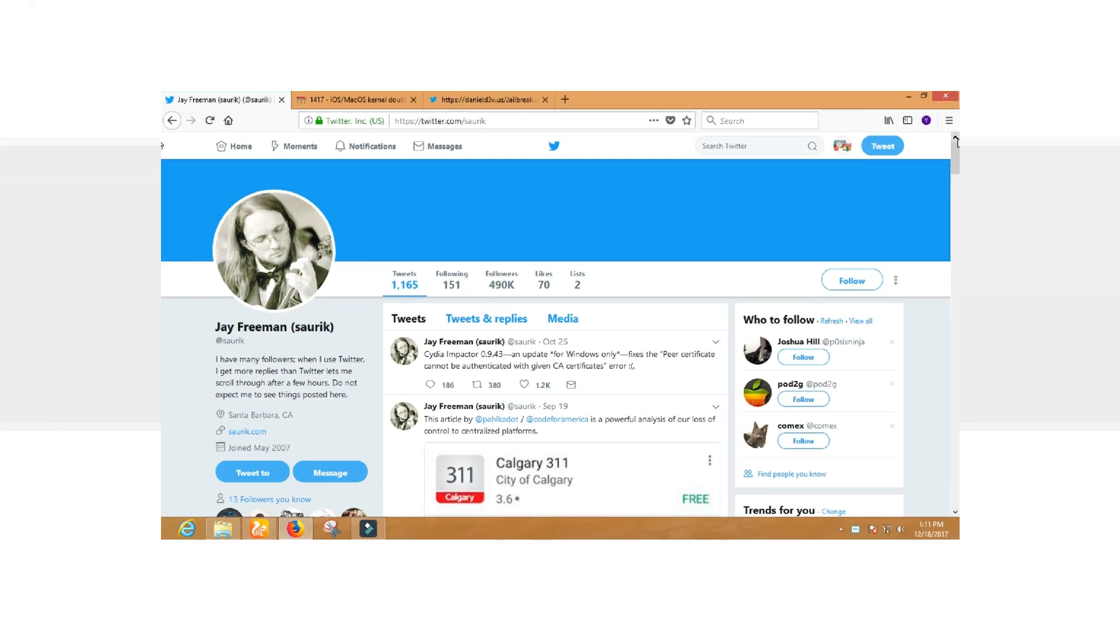
pyautogui.click(920, 98)
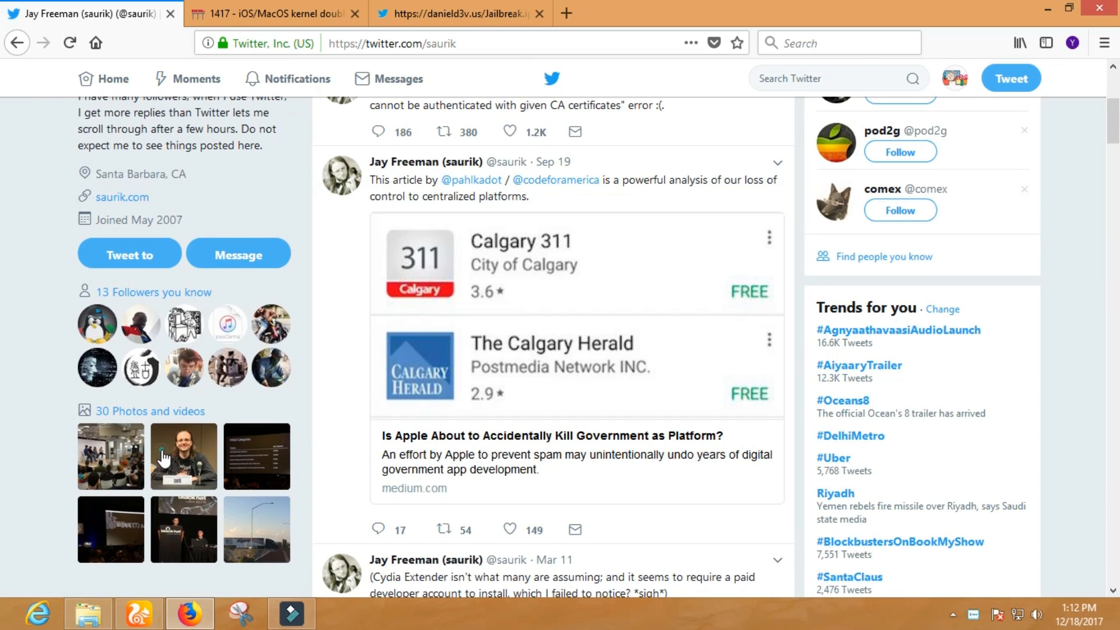
pyautogui.click(182, 456)
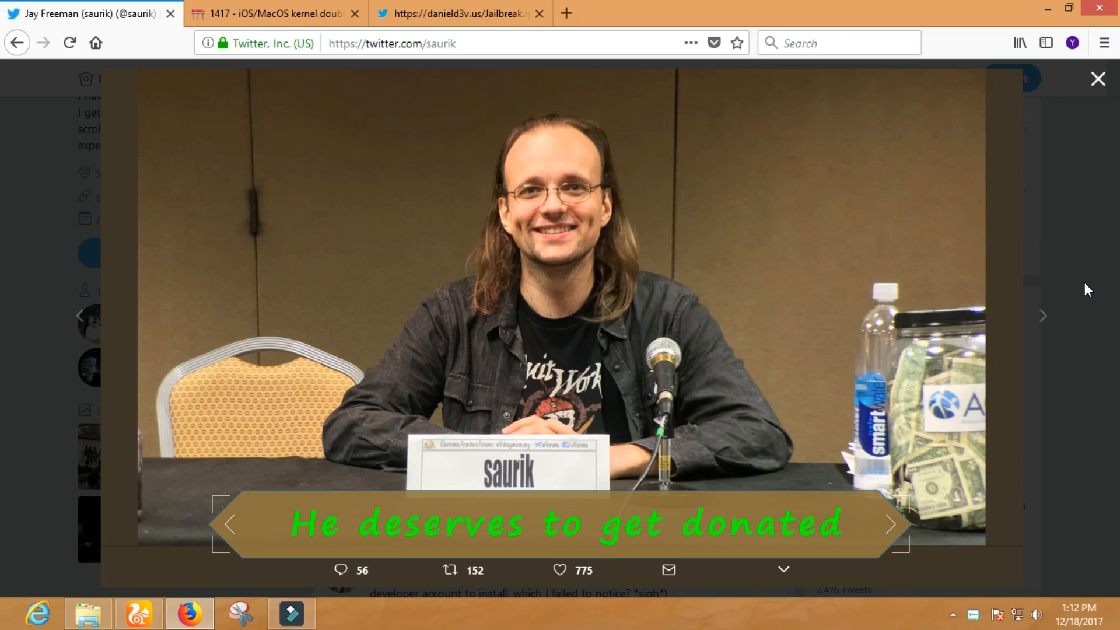
pyautogui.click(1098, 78)
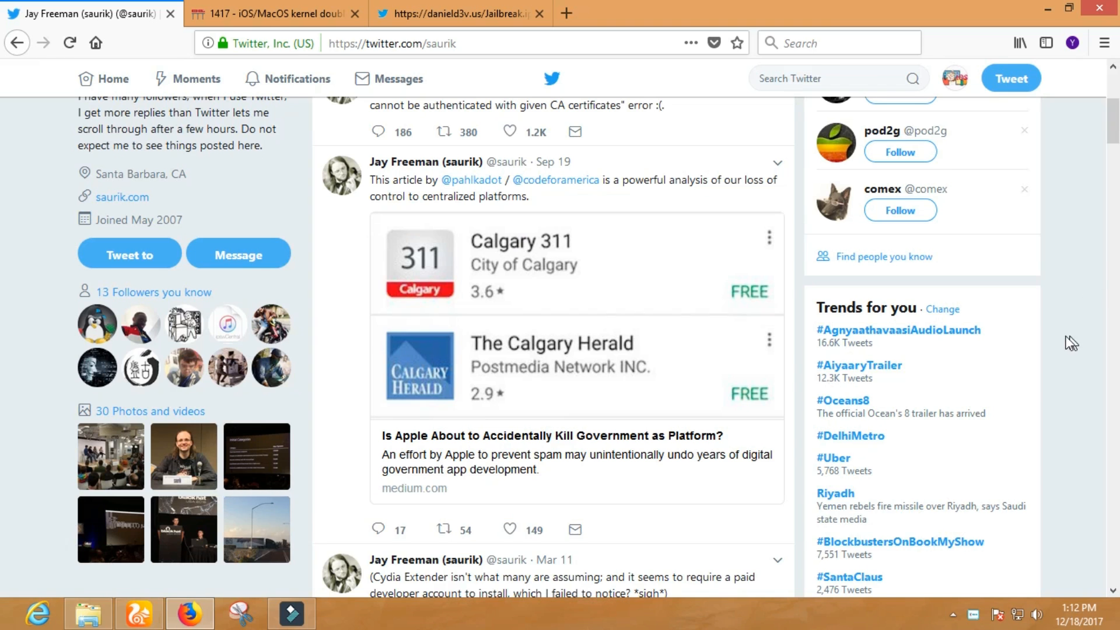
pyautogui.scroll(-3)
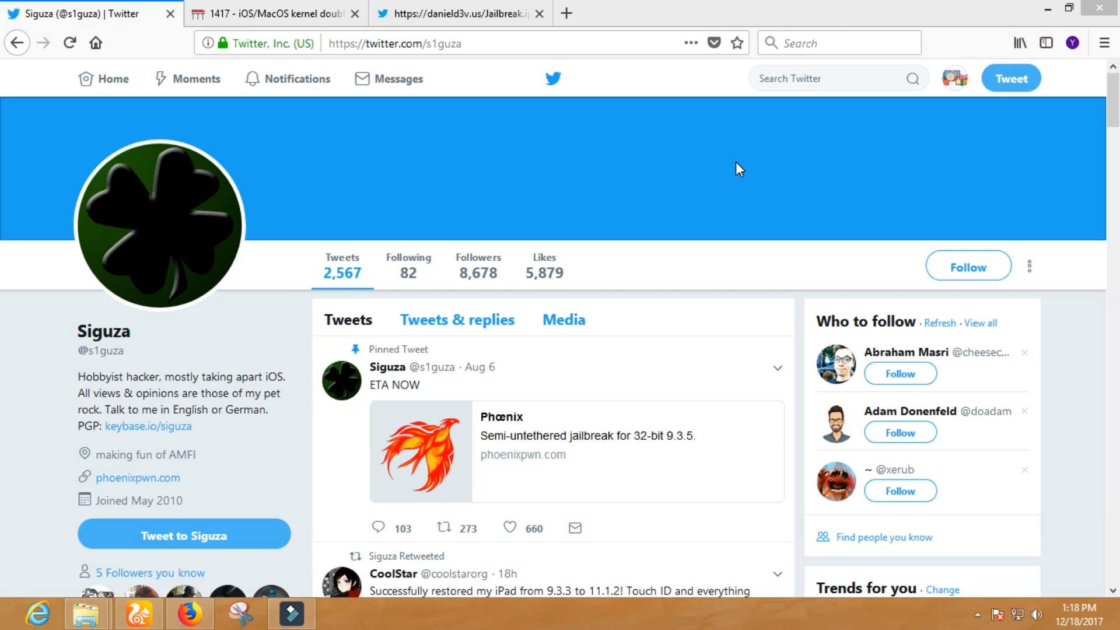
pyautogui.moveTo(732, 171)
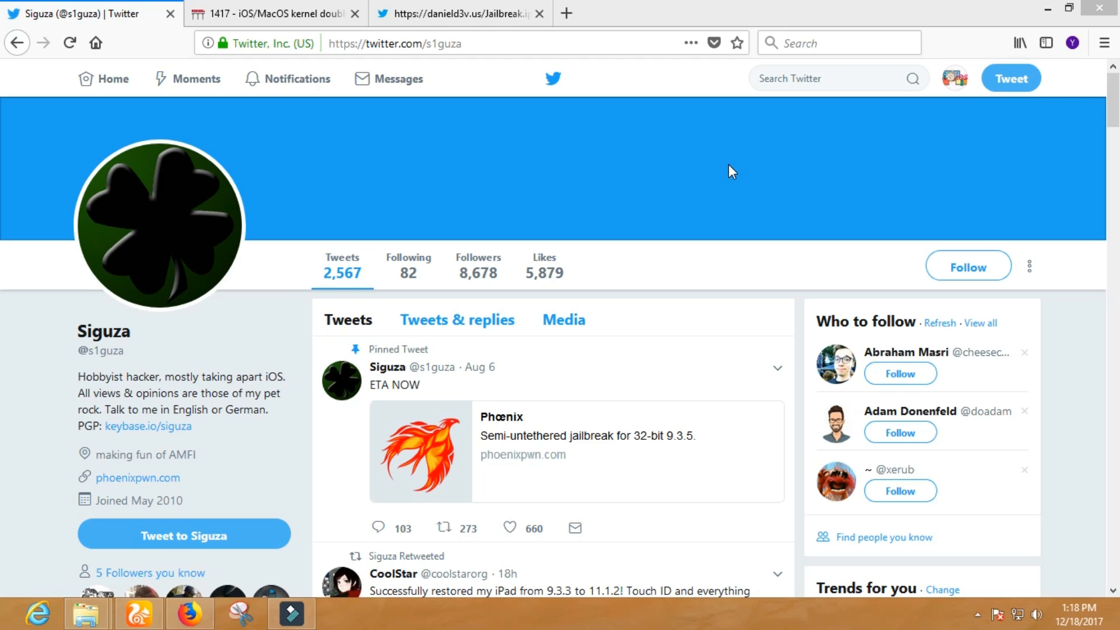
pyautogui.moveTo(1023, 85)
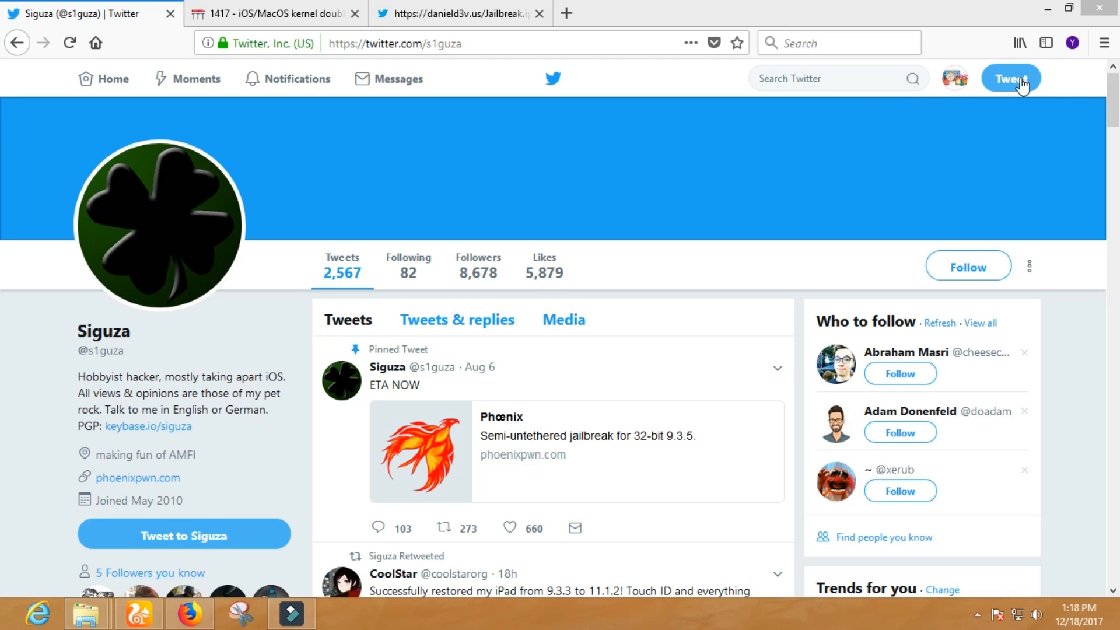
# - Scroll Siguza's timeline to the v0rtex IOSurface post and tihmstar's 'We just ported v0rtex to 32bit :D' retweet
pyautogui.scroll(-3)
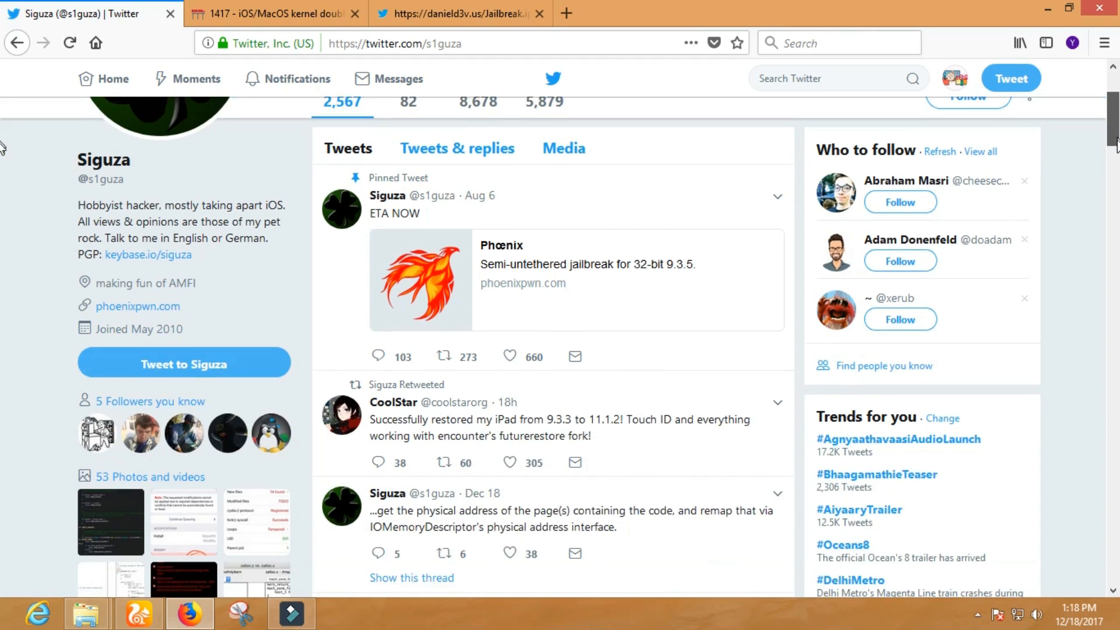
pyautogui.scroll(-3)
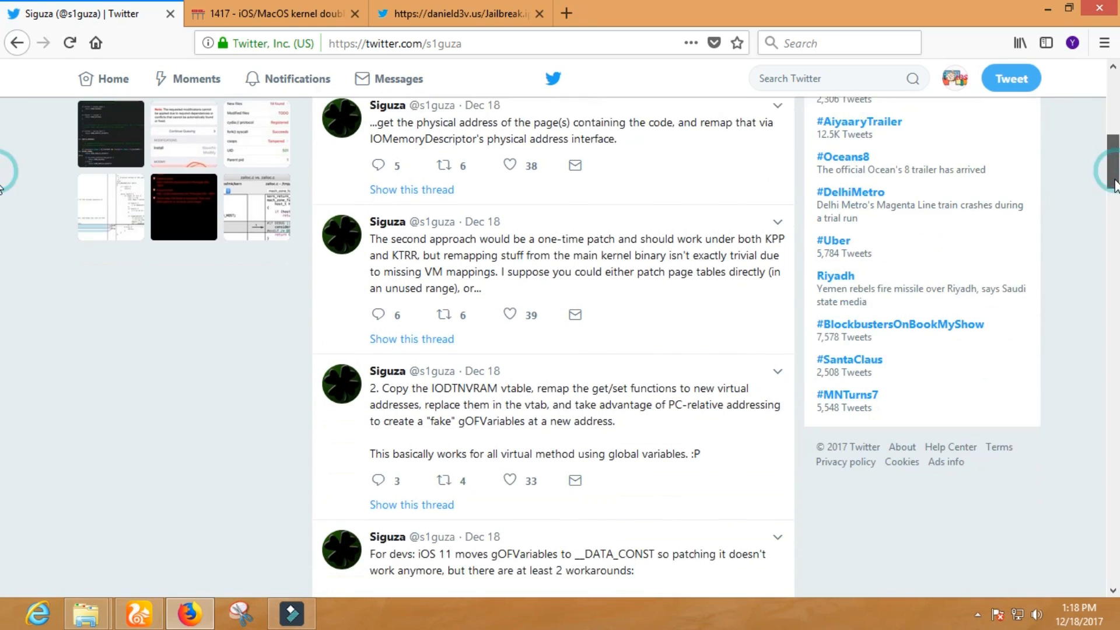
pyautogui.scroll(-3)
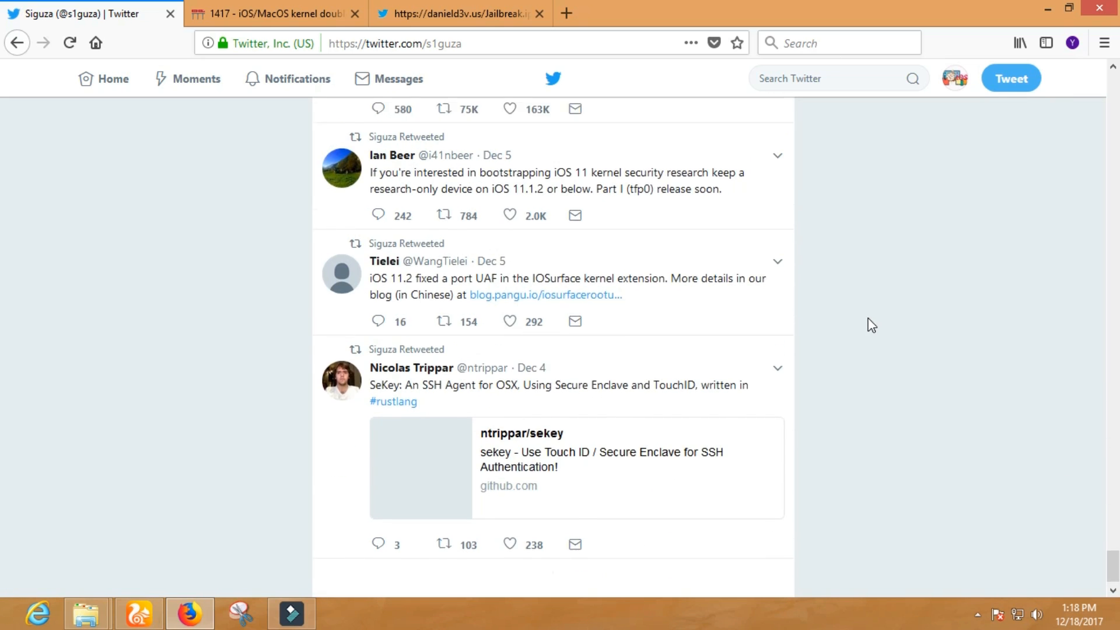
pyautogui.scroll(-3)
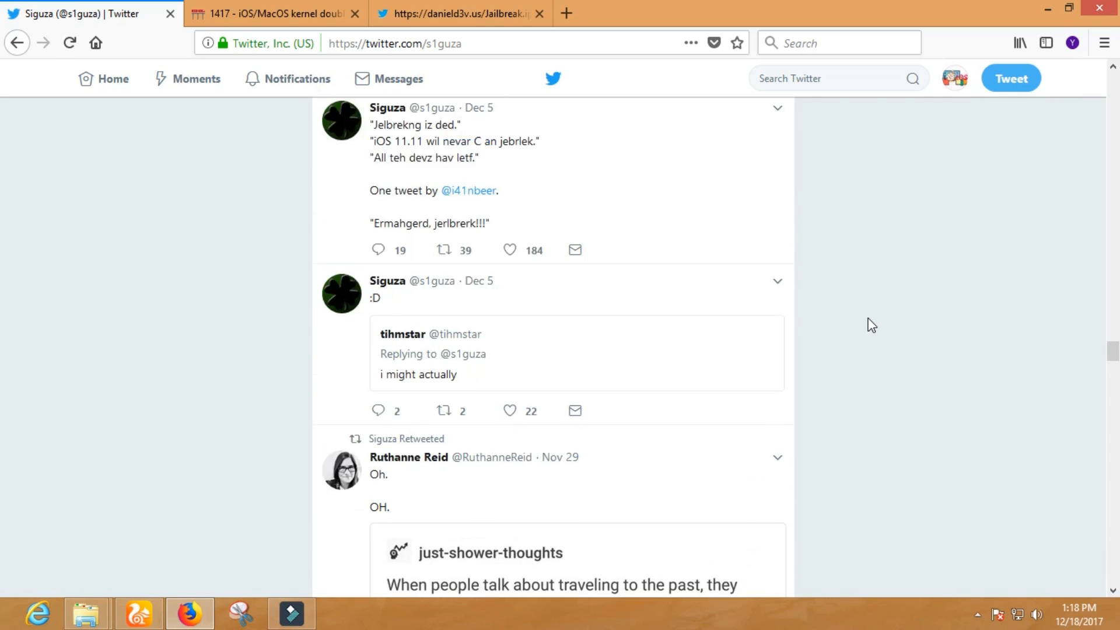
pyautogui.scroll(-3)
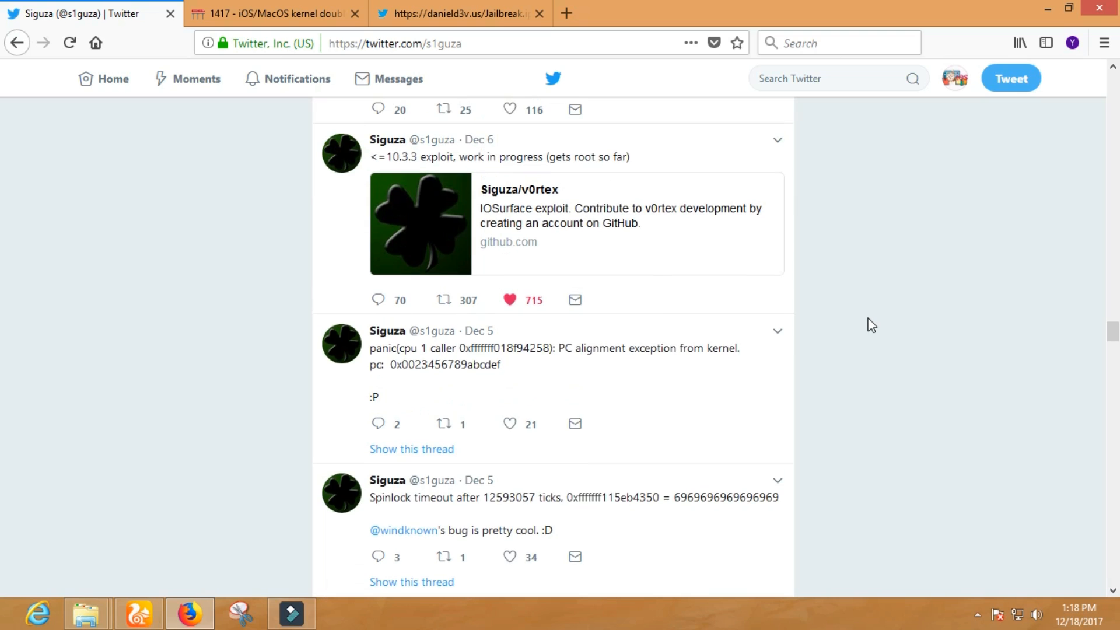
pyautogui.moveTo(718, 226)
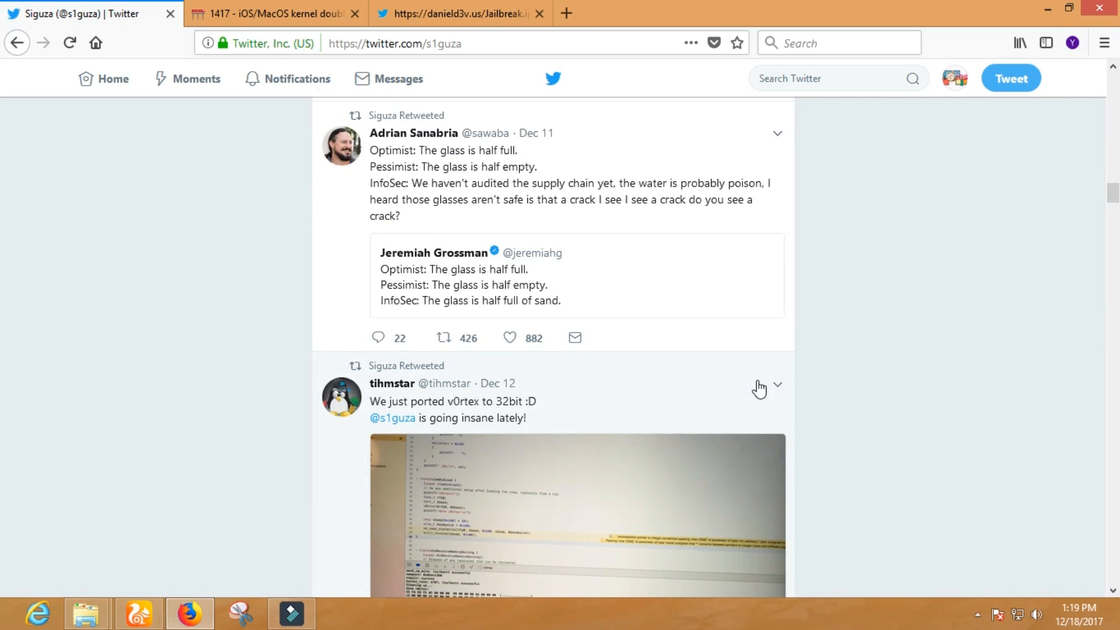
pyautogui.scroll(-3)
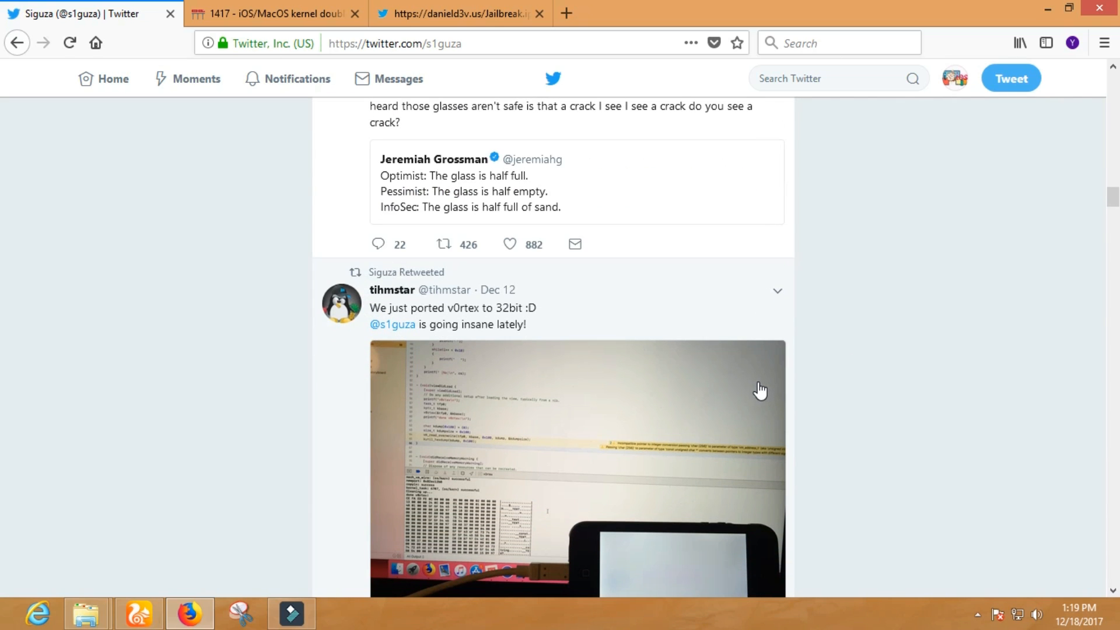
pyautogui.scroll(-3)
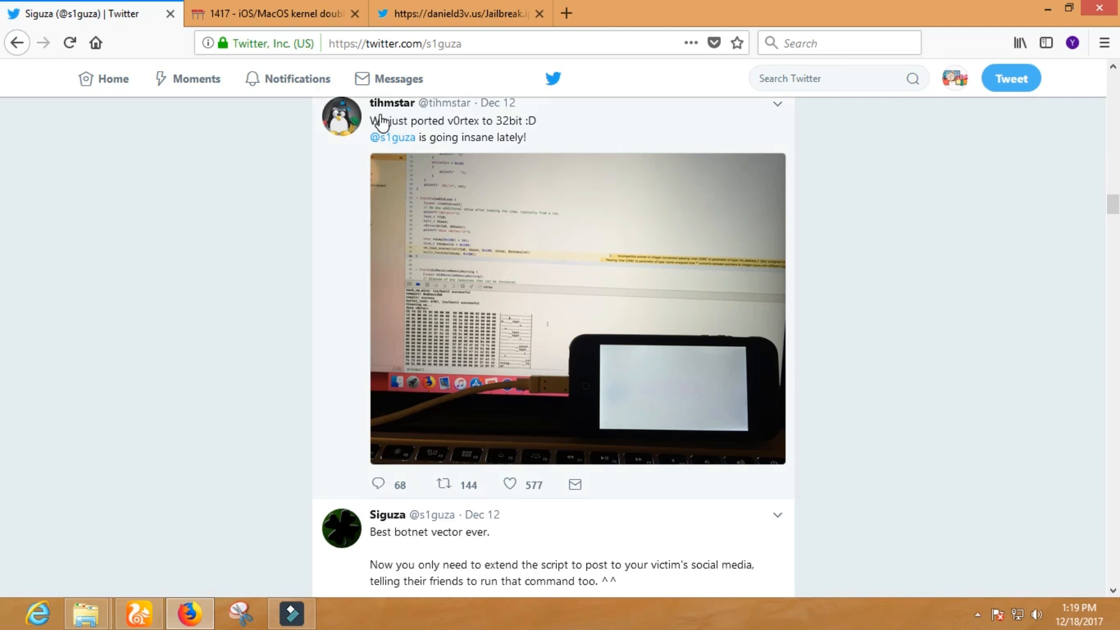
# - Go to tihmstar's profile and read down to the Dec 16 Cydia-install and 10.3.3 jailbreak posts
pyautogui.click(392, 102)
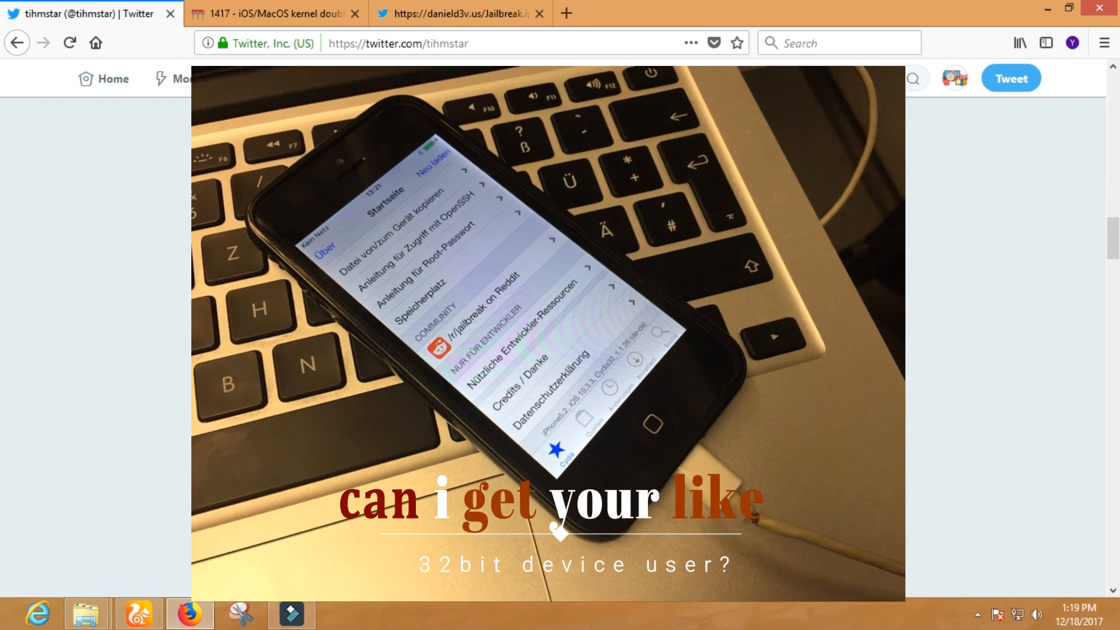
pyautogui.scroll(-3)
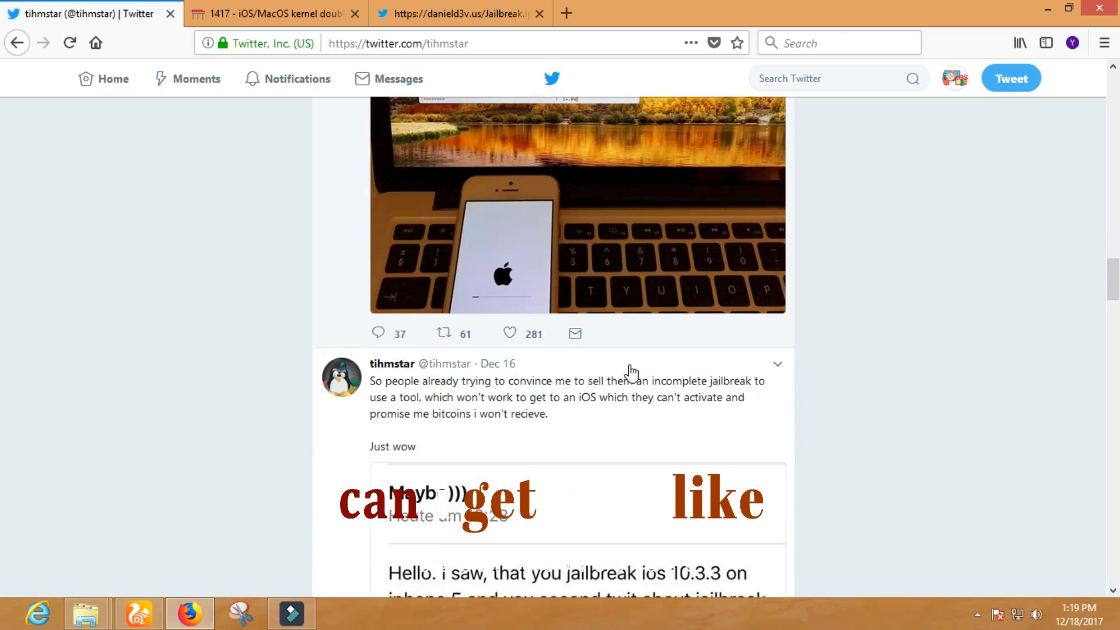
pyautogui.scroll(-3)
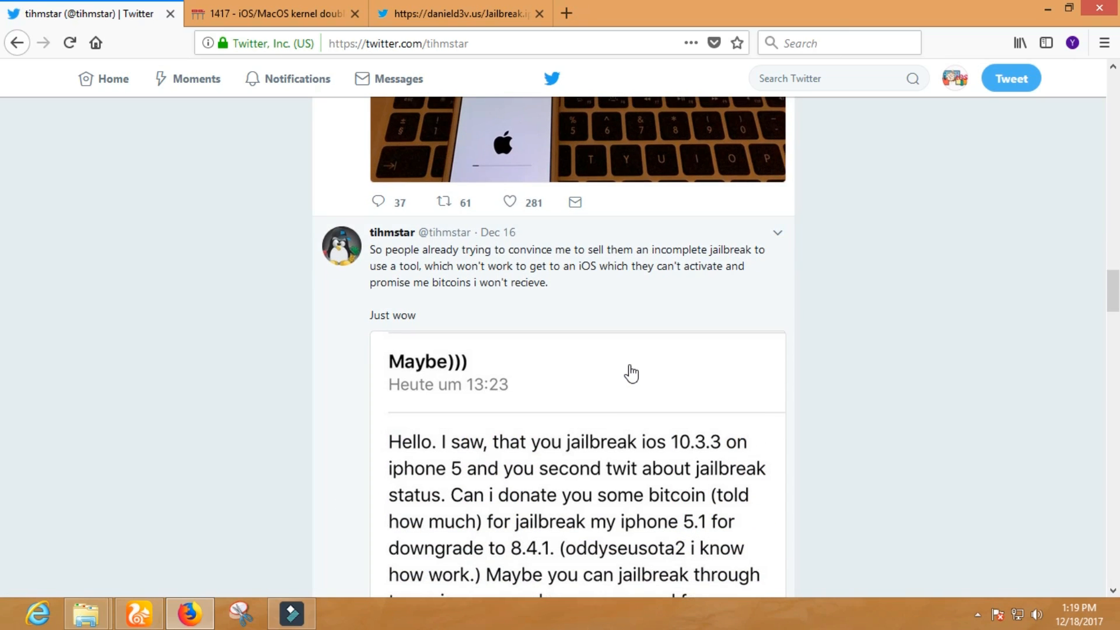
pyautogui.scroll(-3)
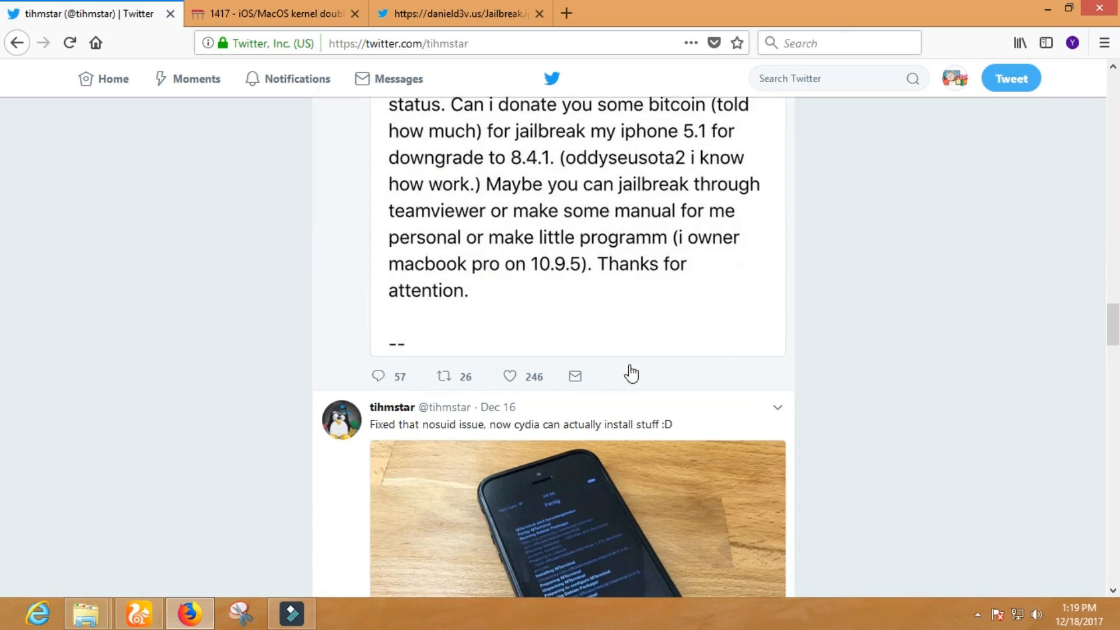
pyautogui.scroll(-3)
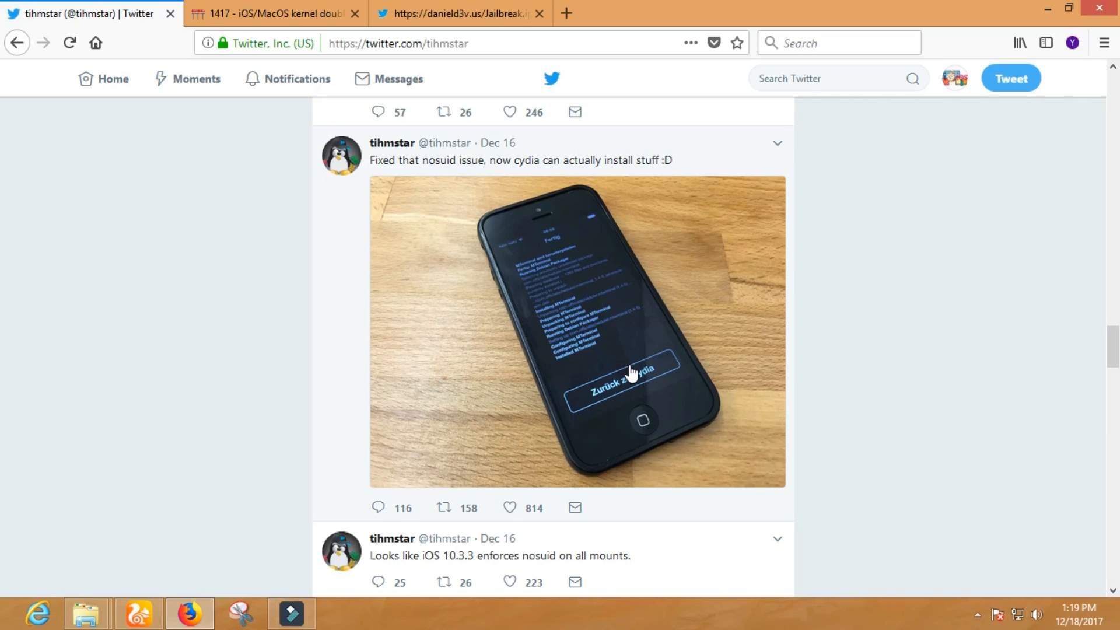
pyautogui.scroll(-3)
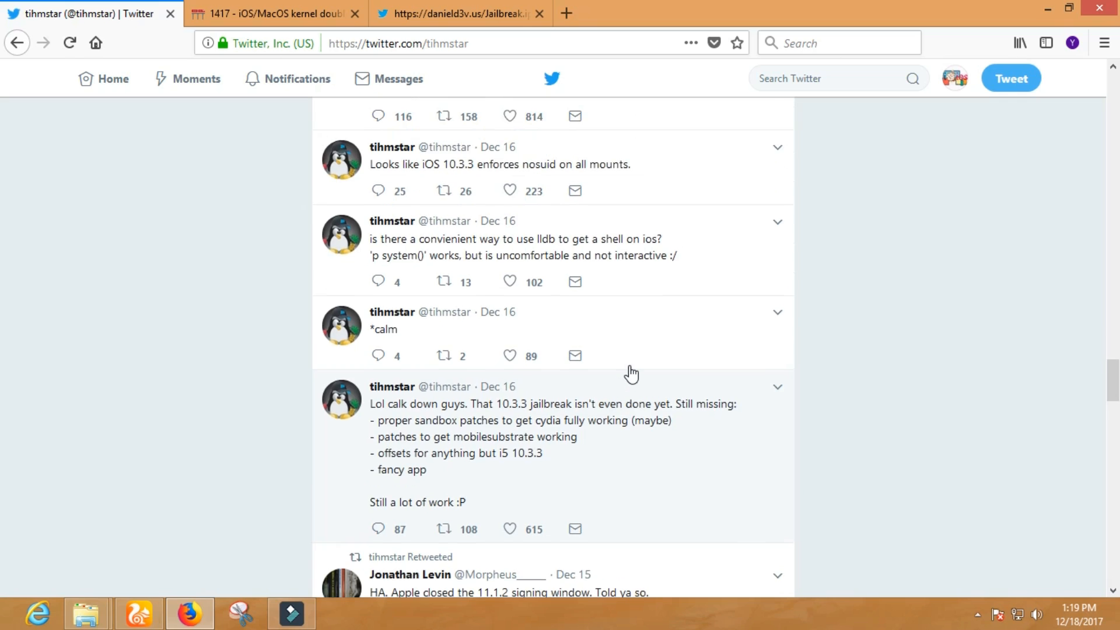
pyautogui.scroll(-3)
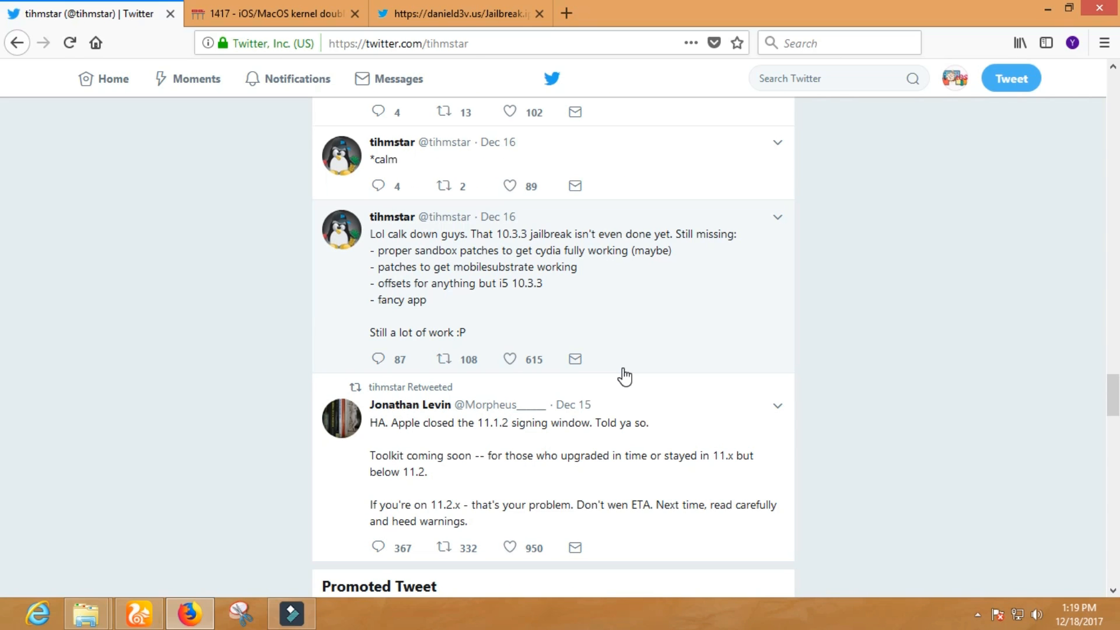
pyautogui.moveTo(625, 375)
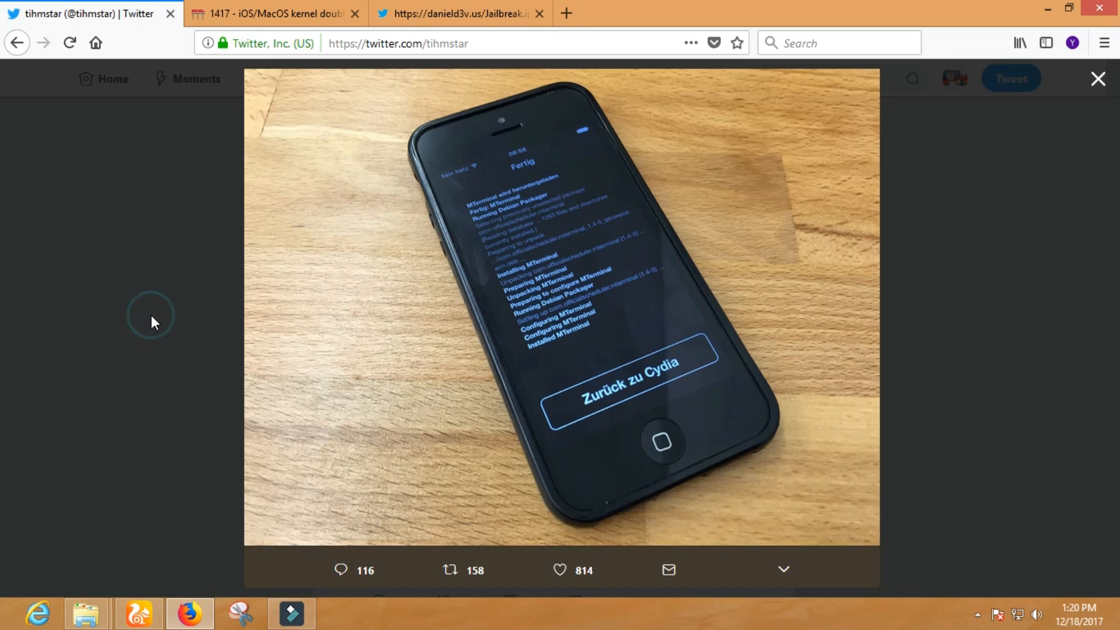
# - Close the enlarged Cydia photo and continue down the timeline
pyautogui.click(1097, 79)
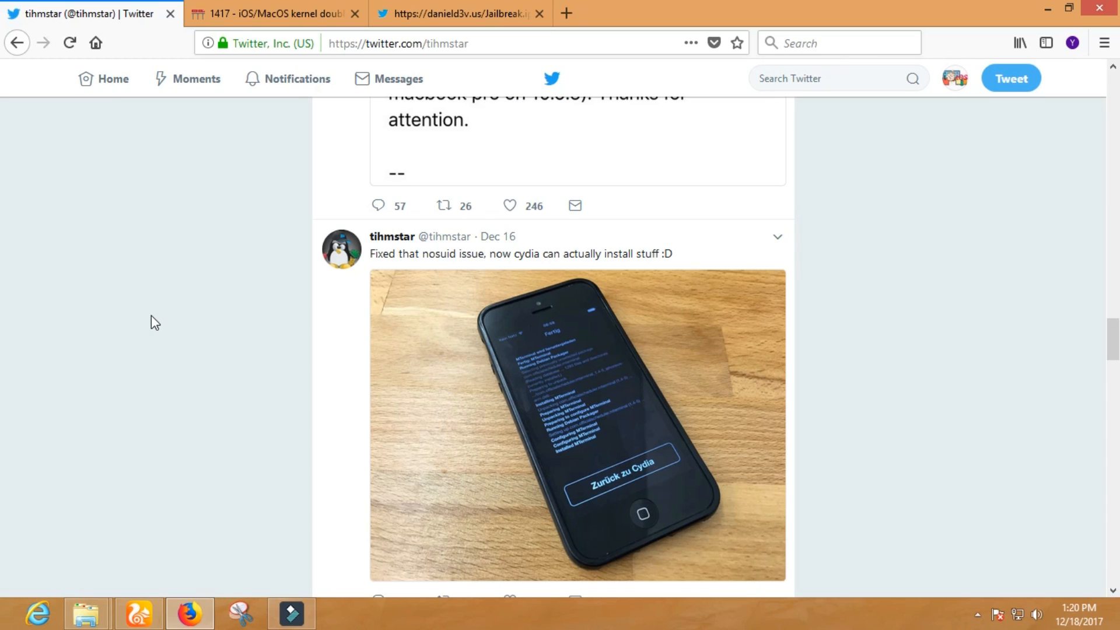
pyautogui.scroll(-3)
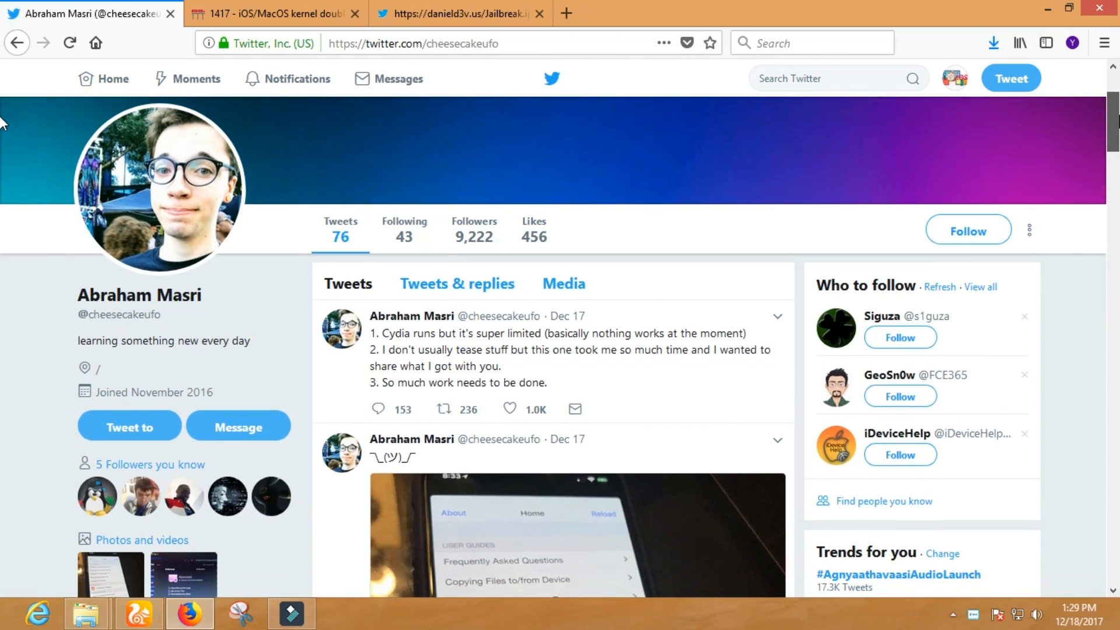
# - Read Abraham Masri's timeline past the Cydia photo and uid:0 post to the Dec 9 Saïgon tweets
pyautogui.scroll(-3)
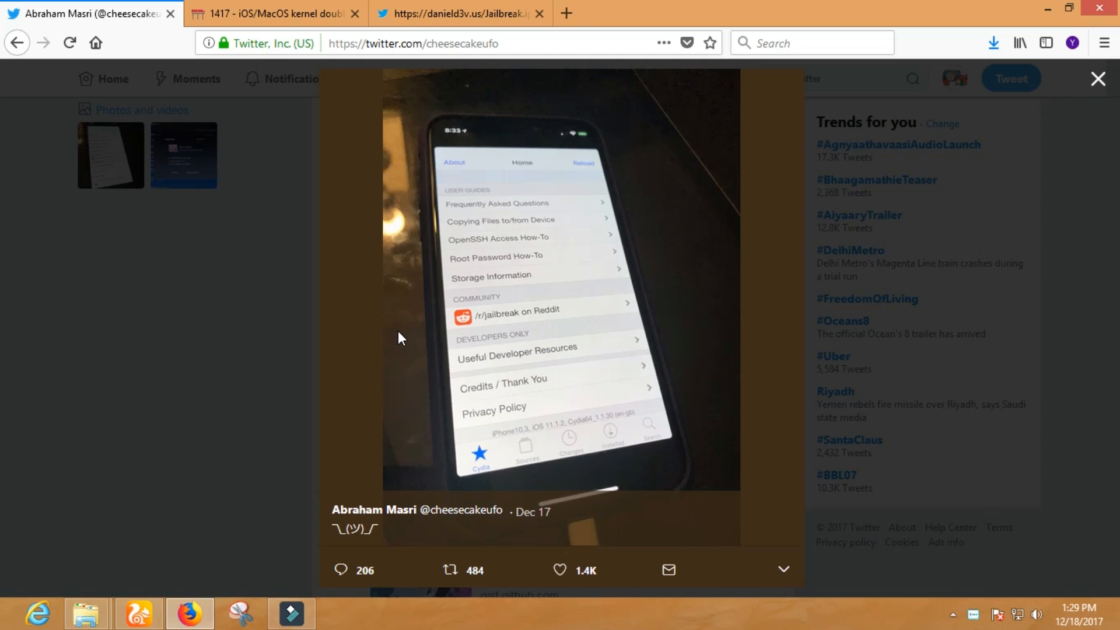
pyautogui.scroll(-3)
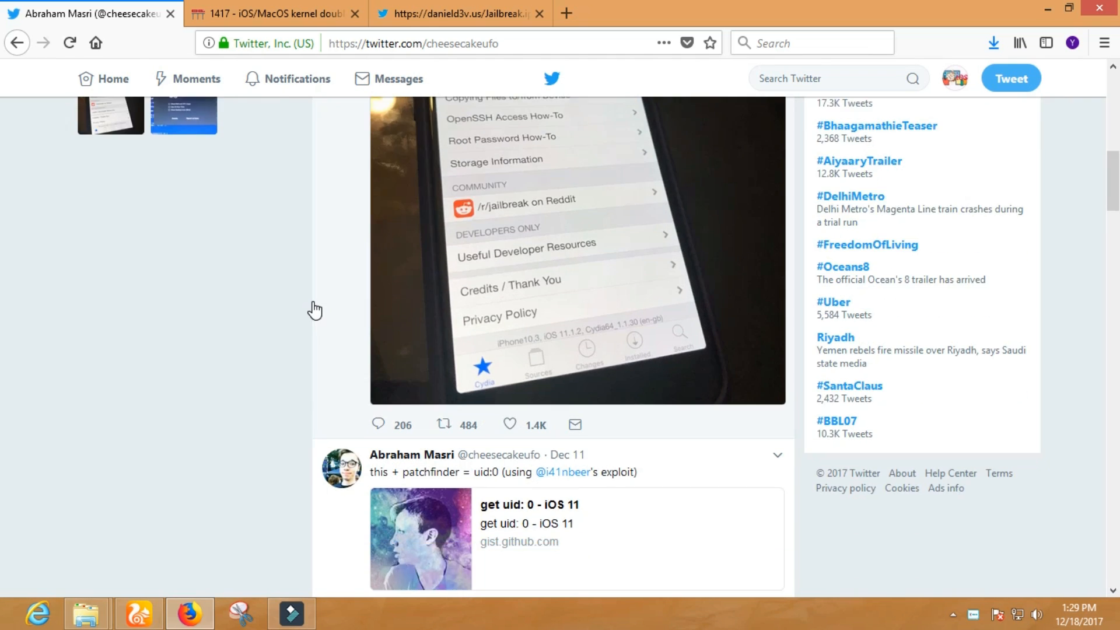
pyautogui.scroll(-3)
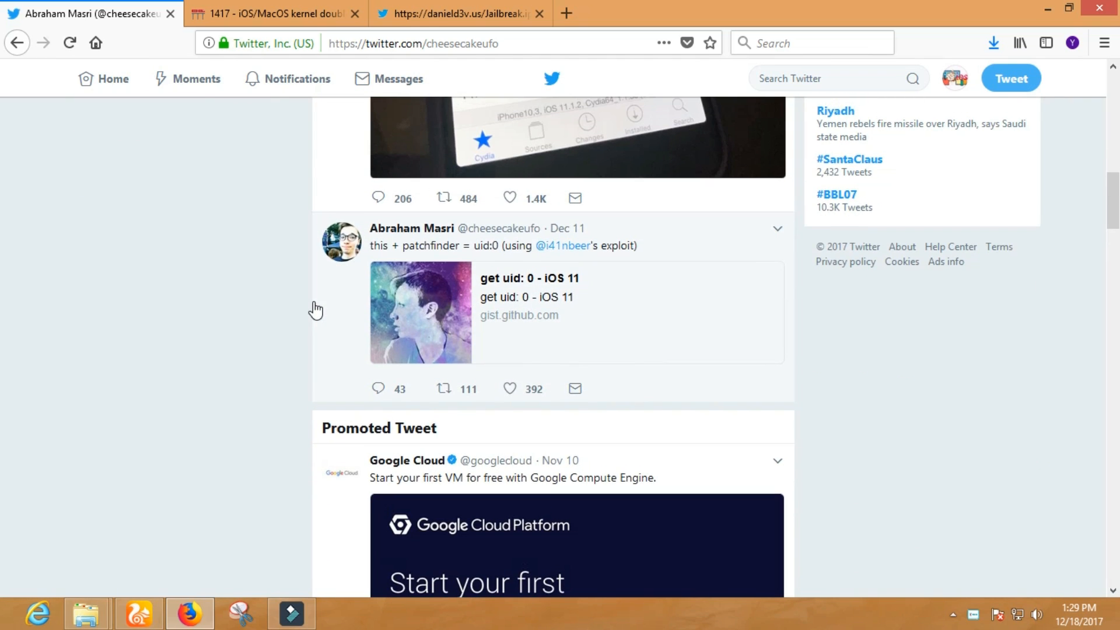
pyautogui.scroll(-3)
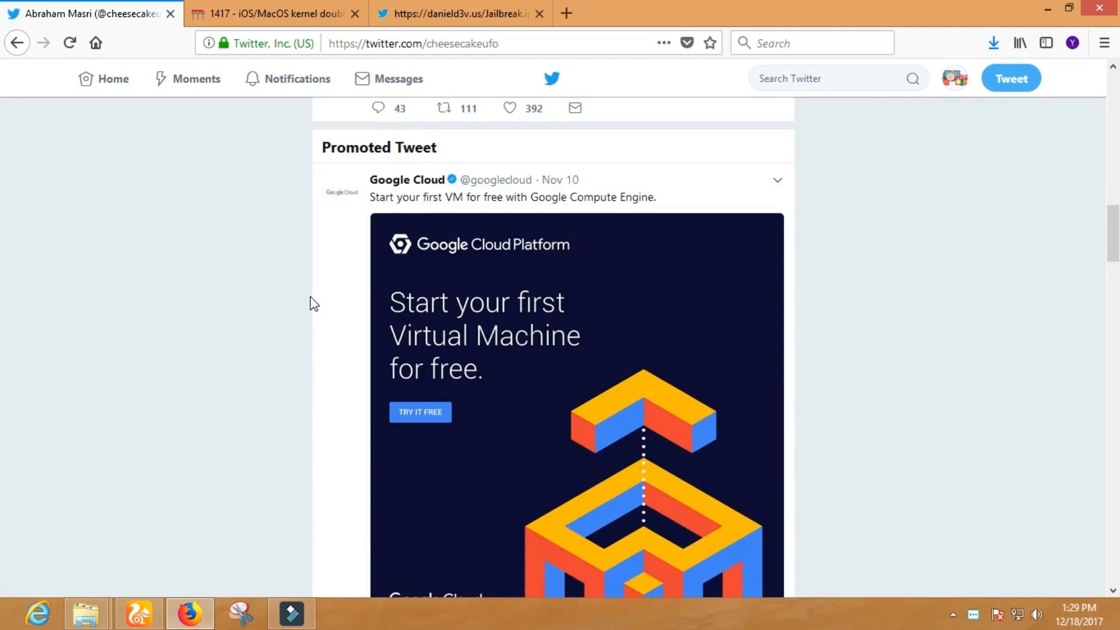
pyautogui.scroll(-3)
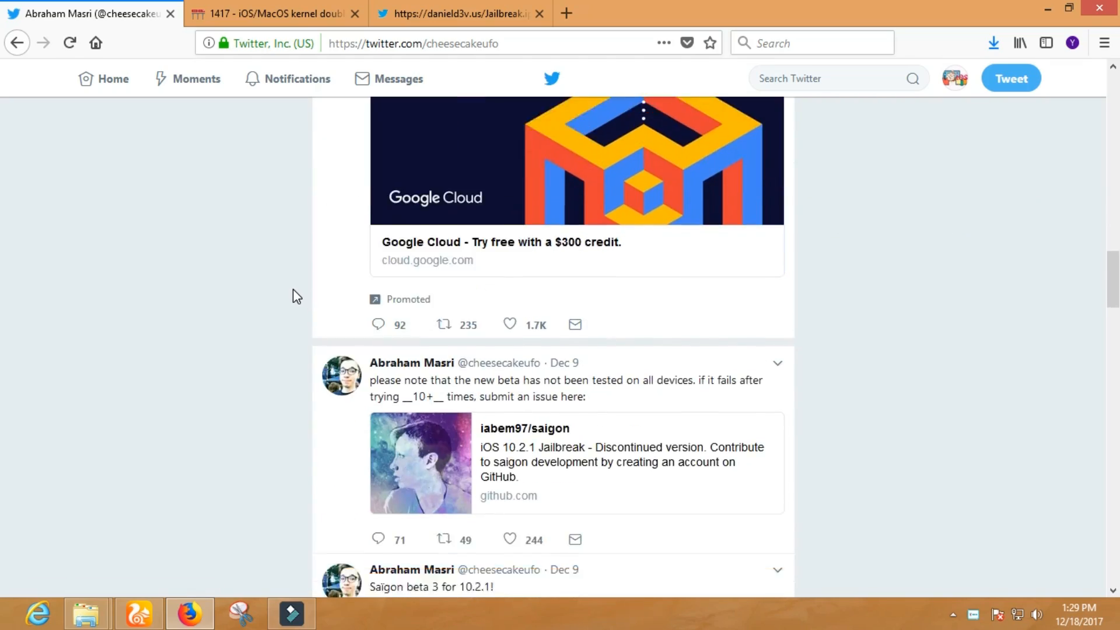